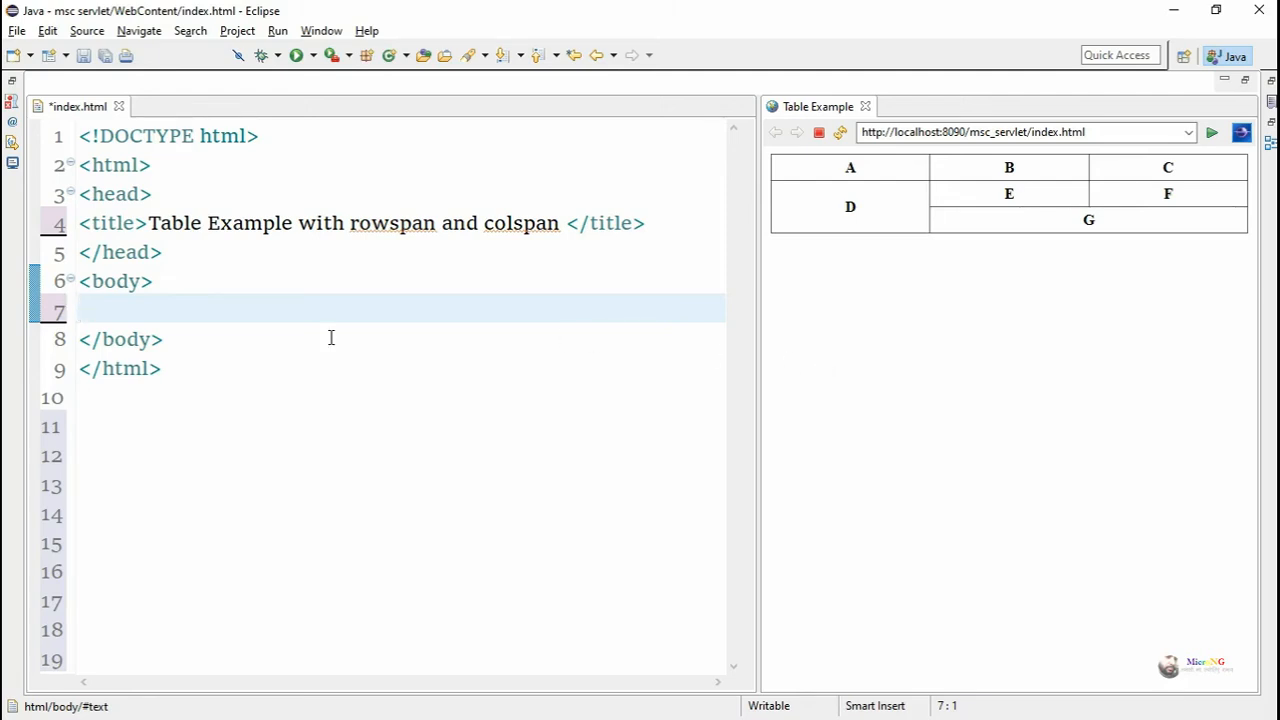
Write an empty <table border="1"> element inside the body of index.html.
text(<)
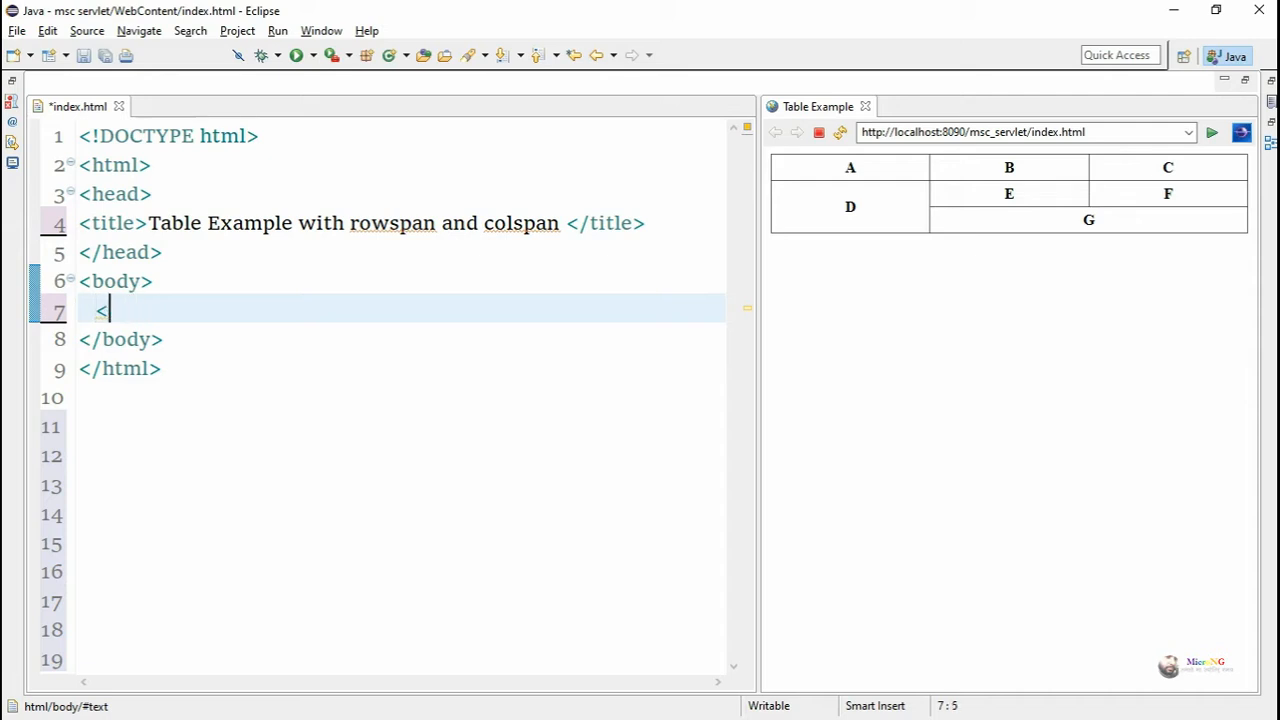
text(ta)
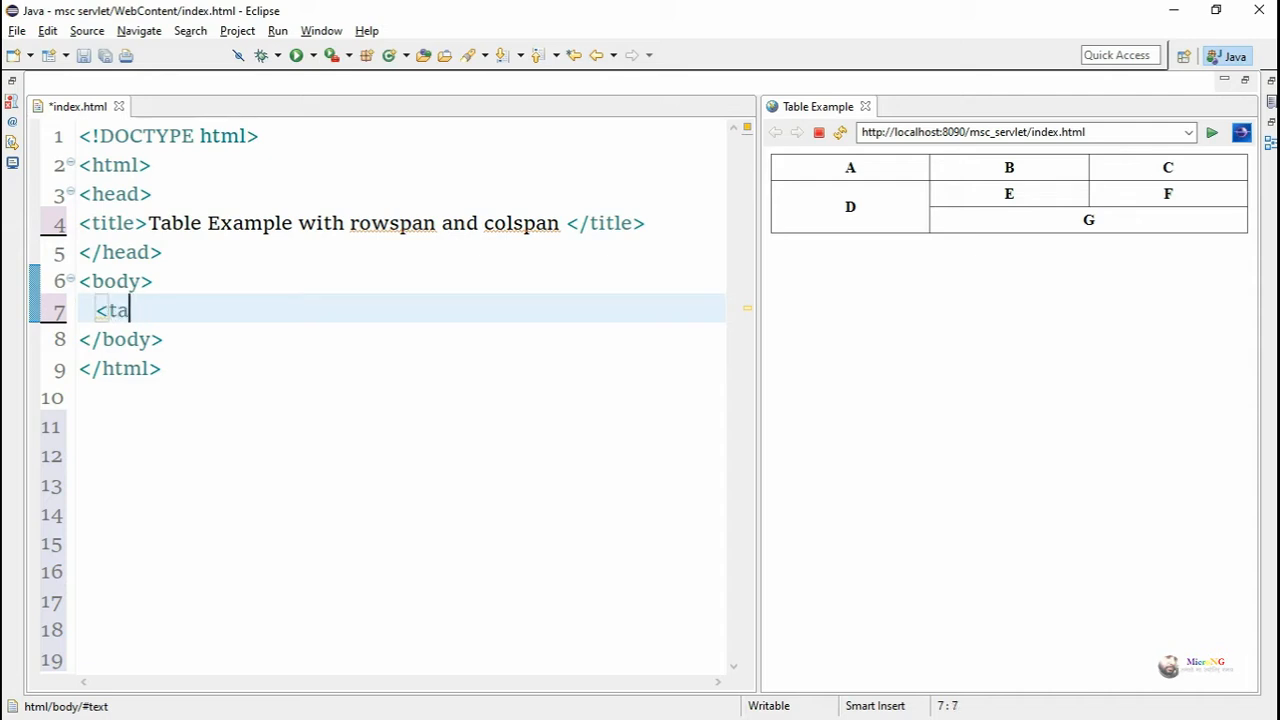
text(ble)
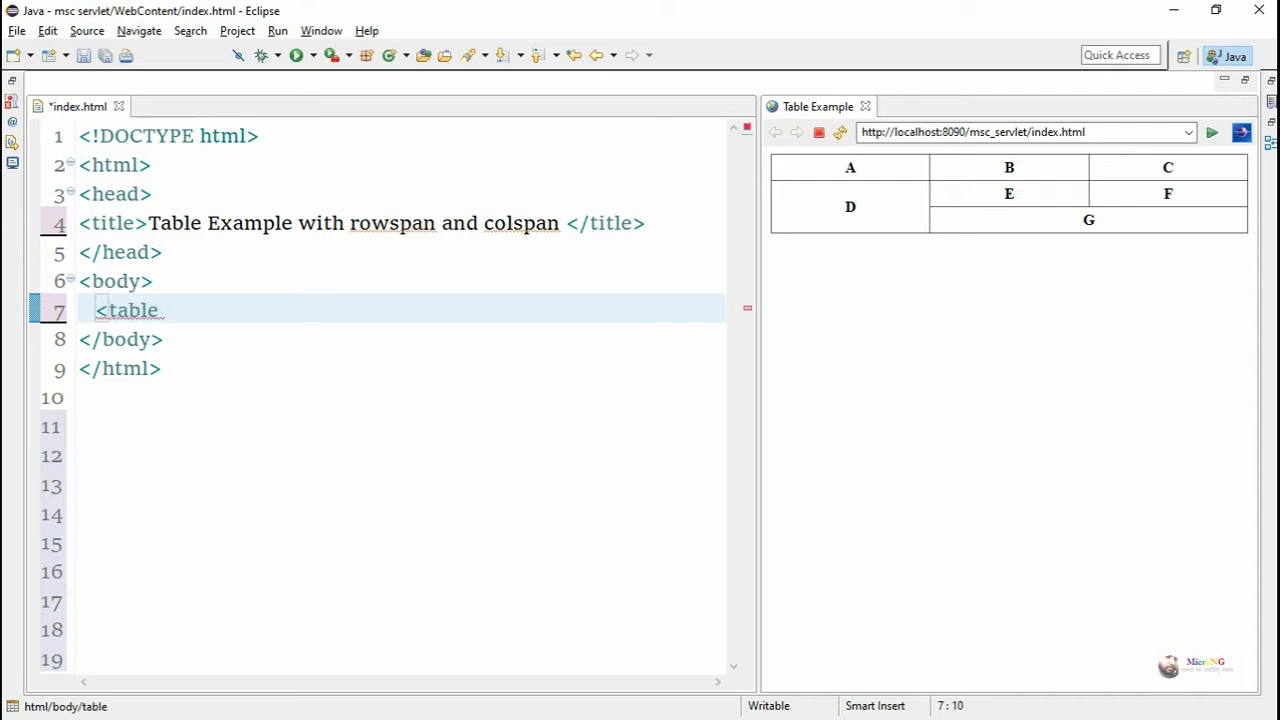
text(>)
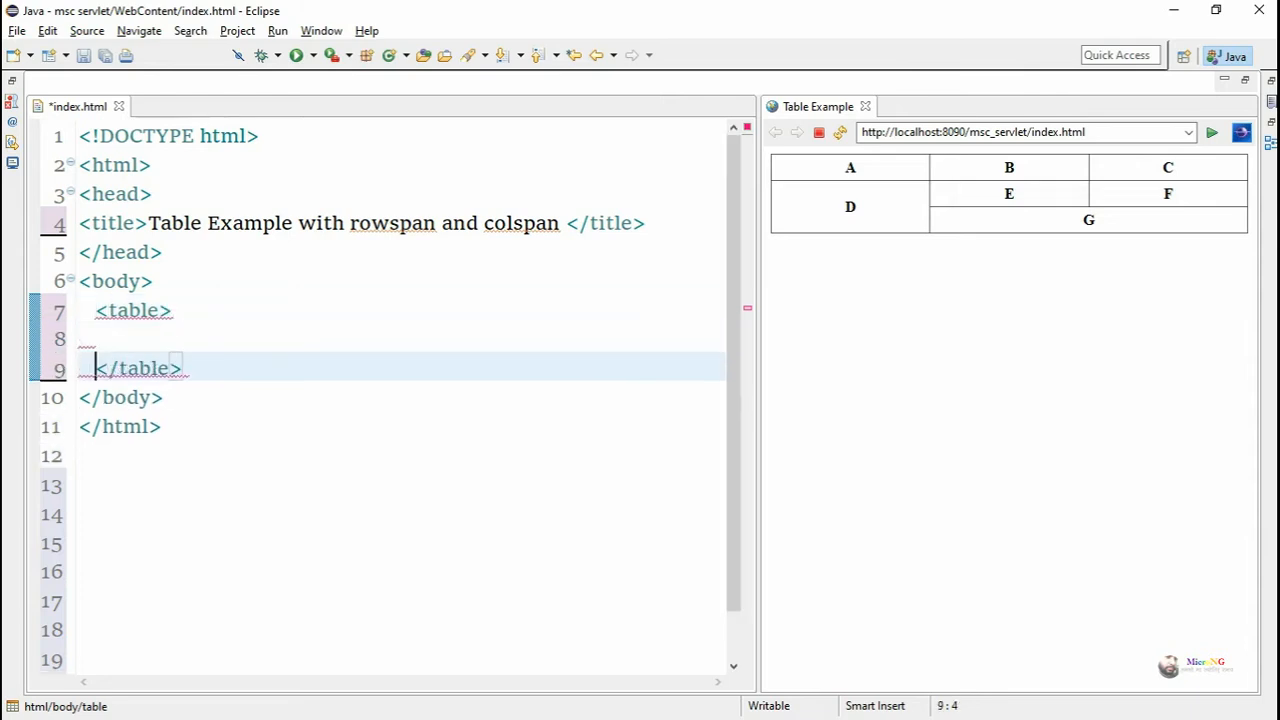
click(118, 338)
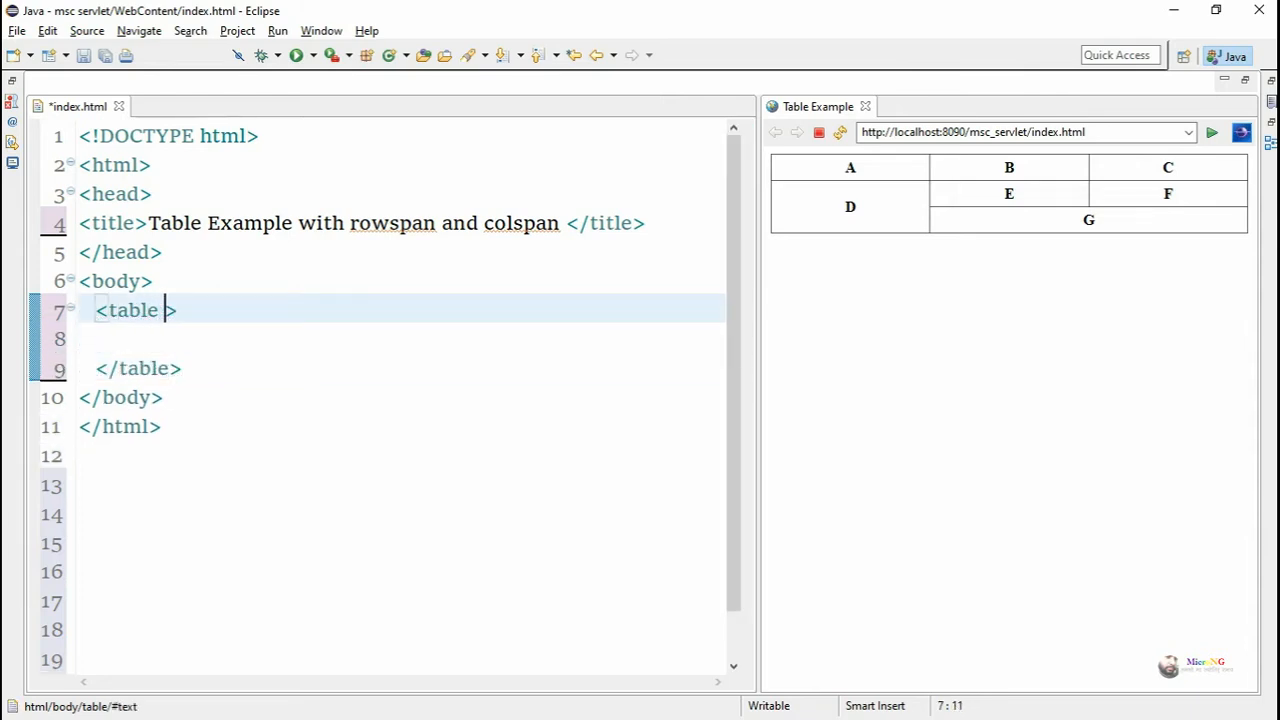
text(border=)
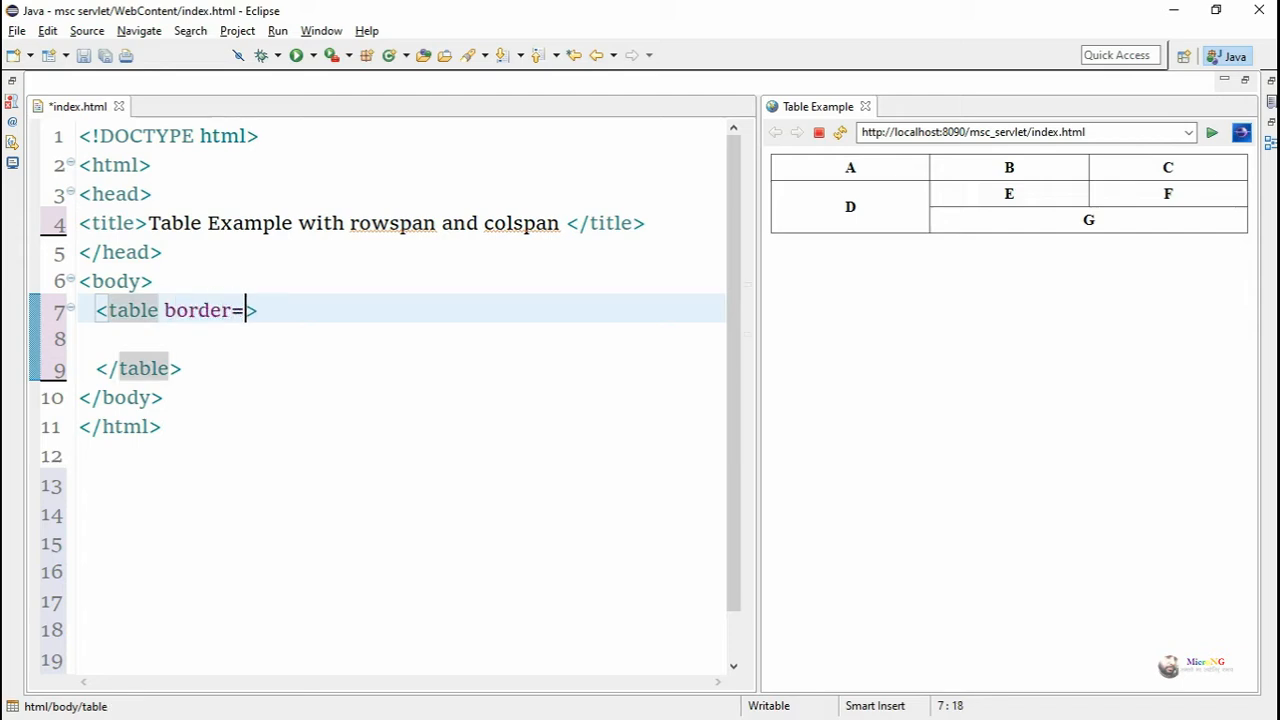
text("1")
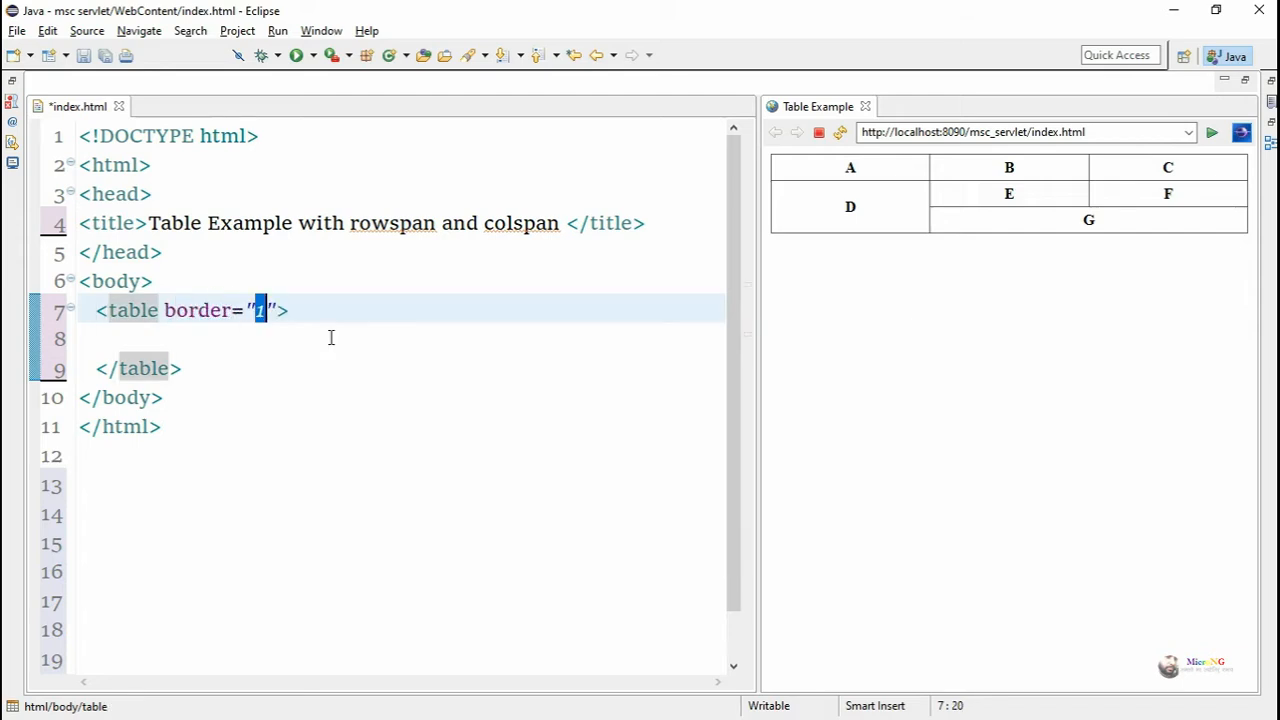
click(330, 338)
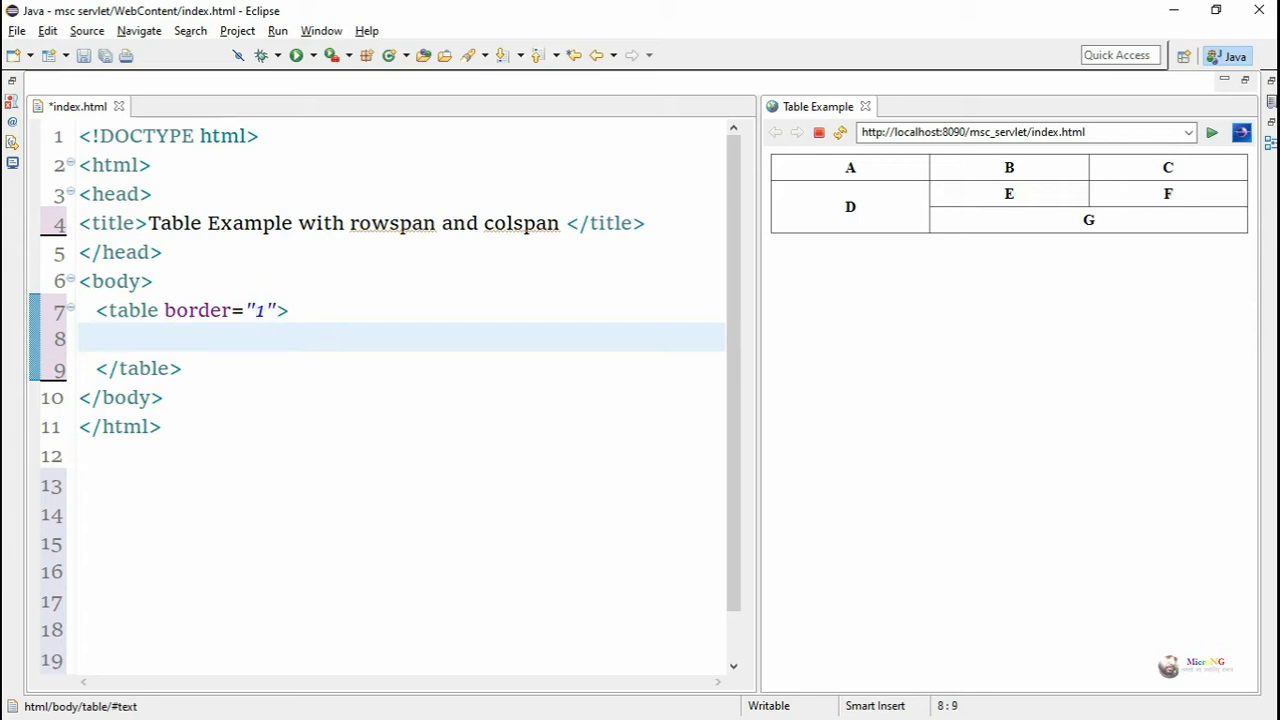
Add a <tr> closed by content assist and fill it with three empty <td></td> cells.
text(<tr>)
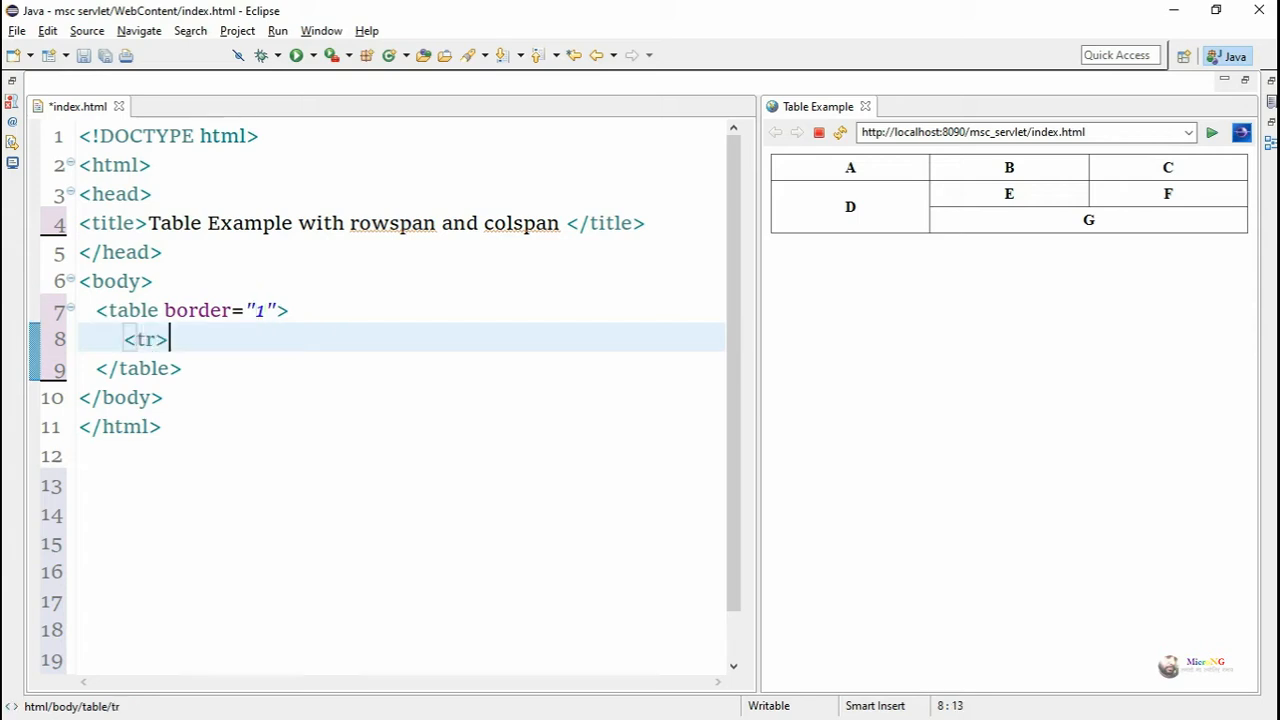
text(<)
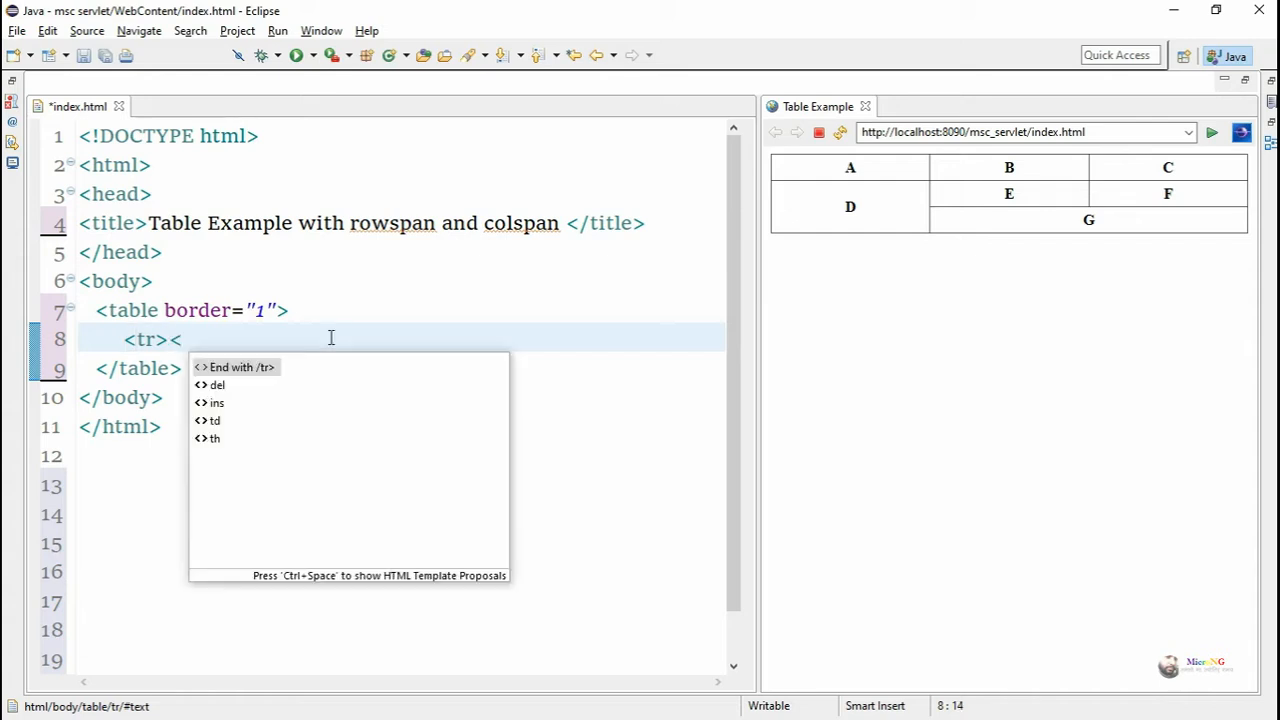
click(240, 368)
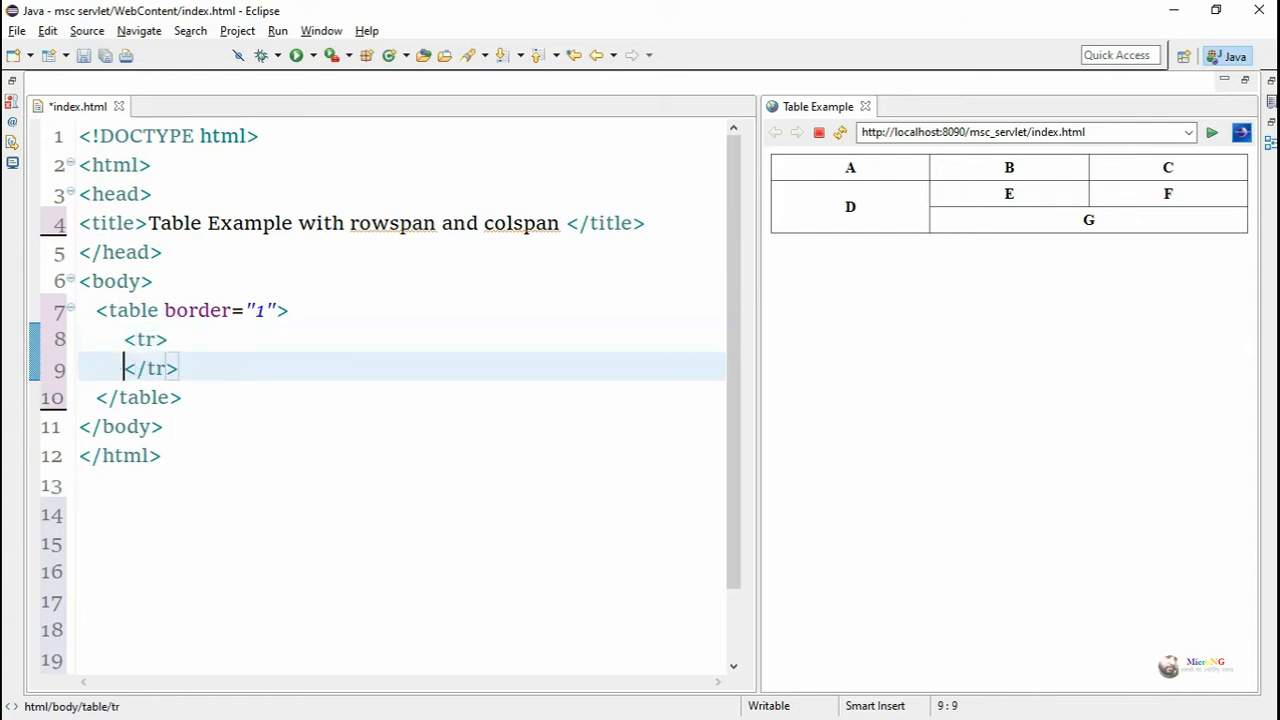
key(Return)
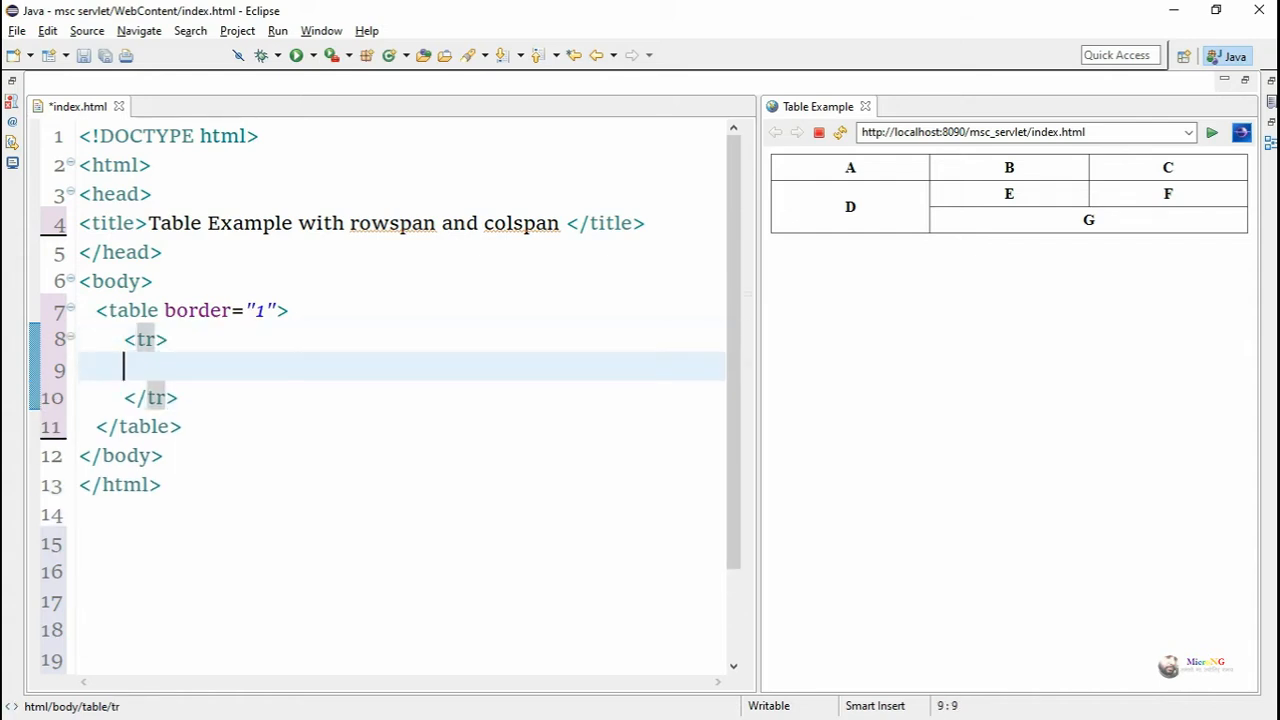
text(<t)
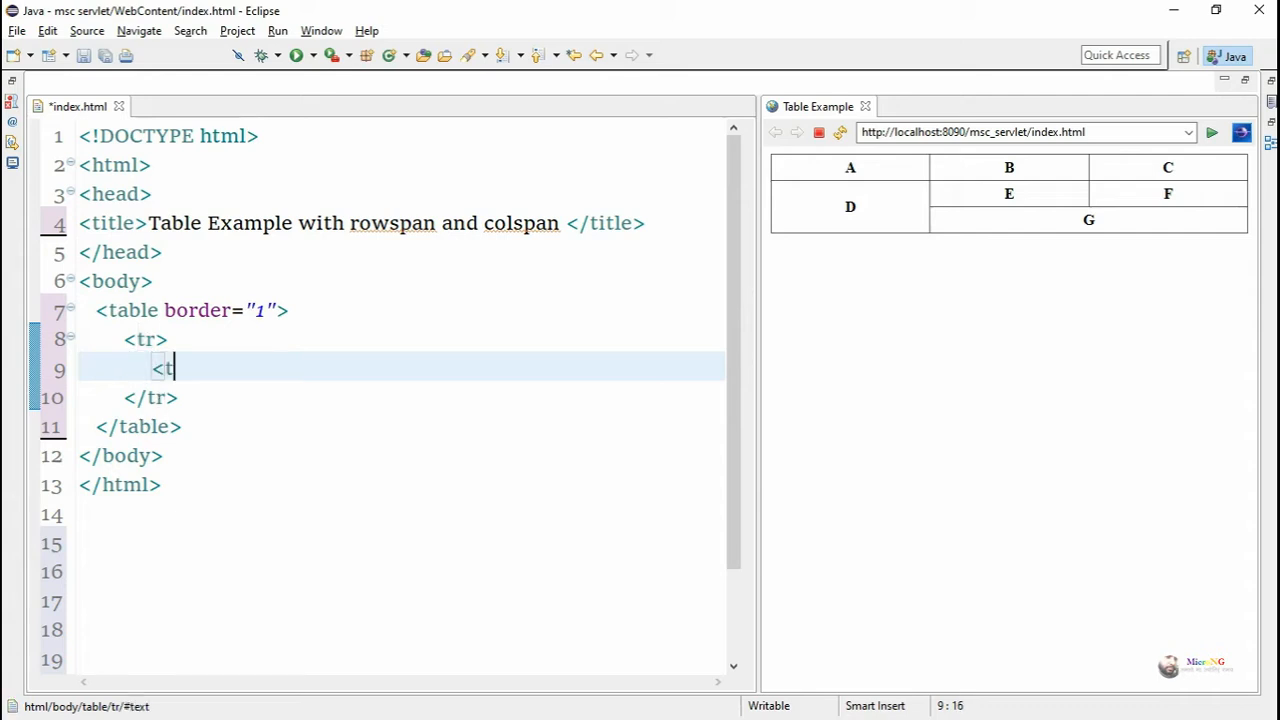
text(d><)
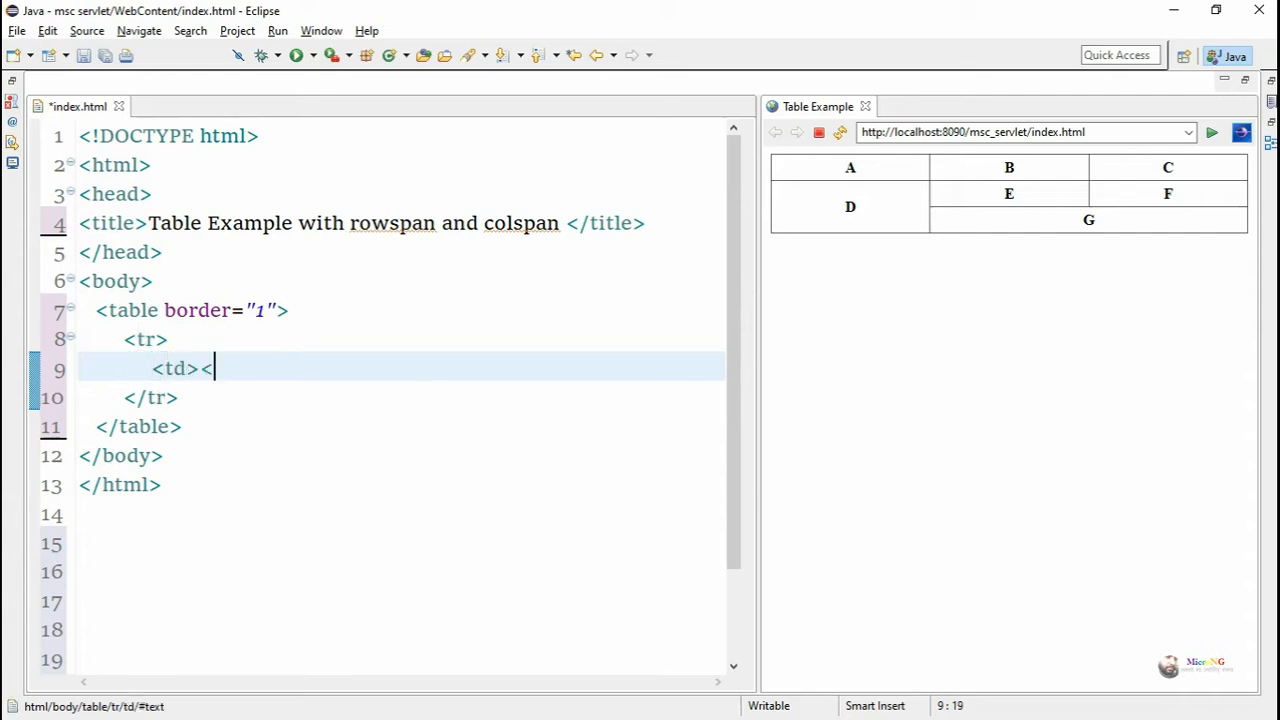
text(/td>)
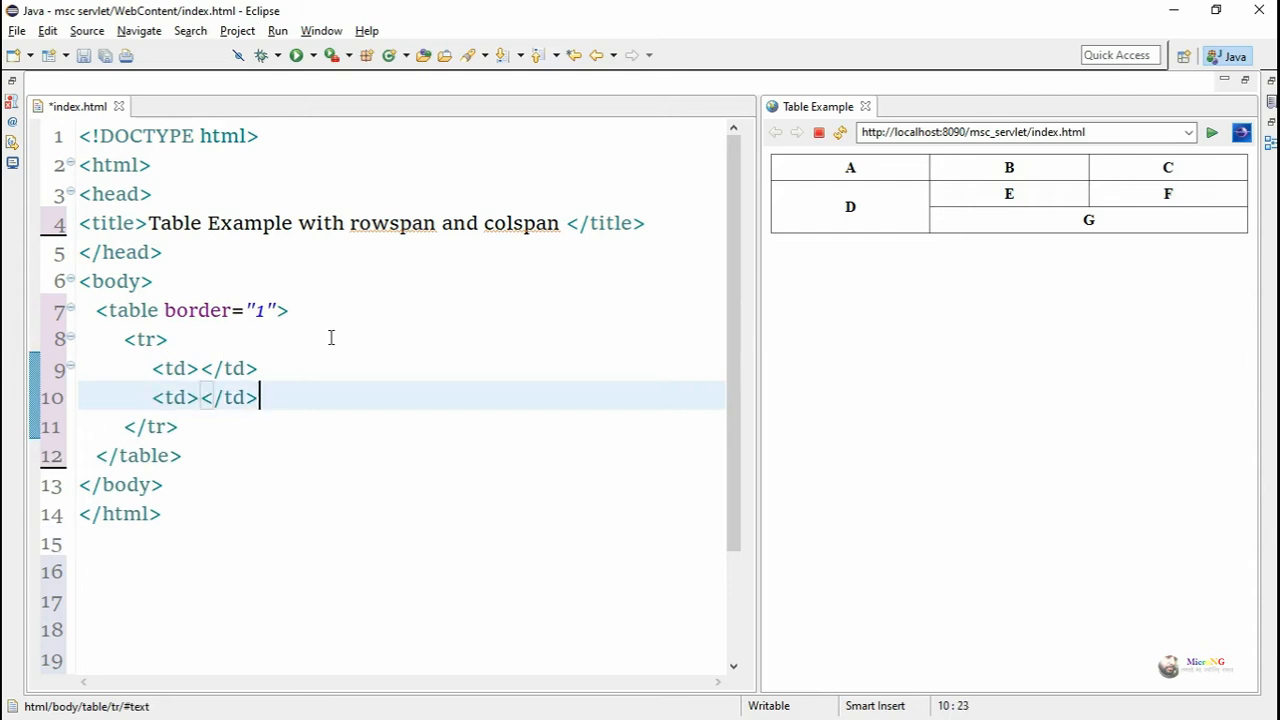
key(Return)
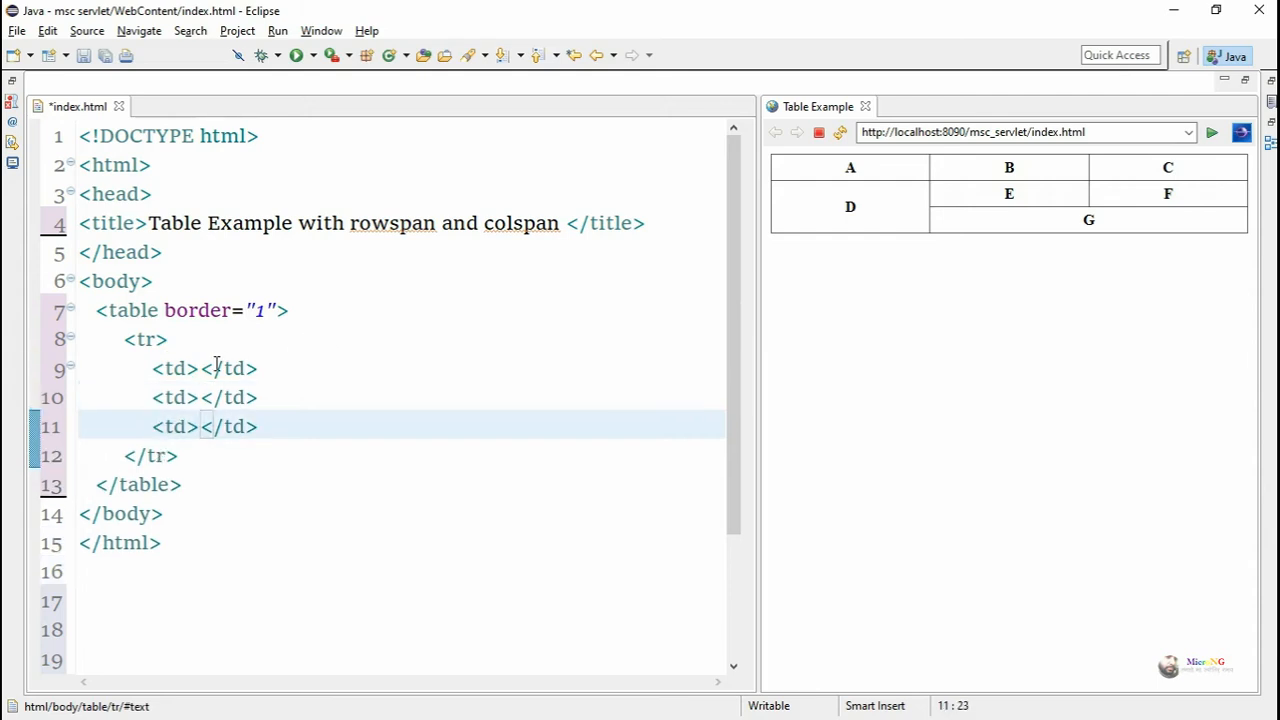
Fill the three cells with A, B and C and start a new line below the row.
text(A)
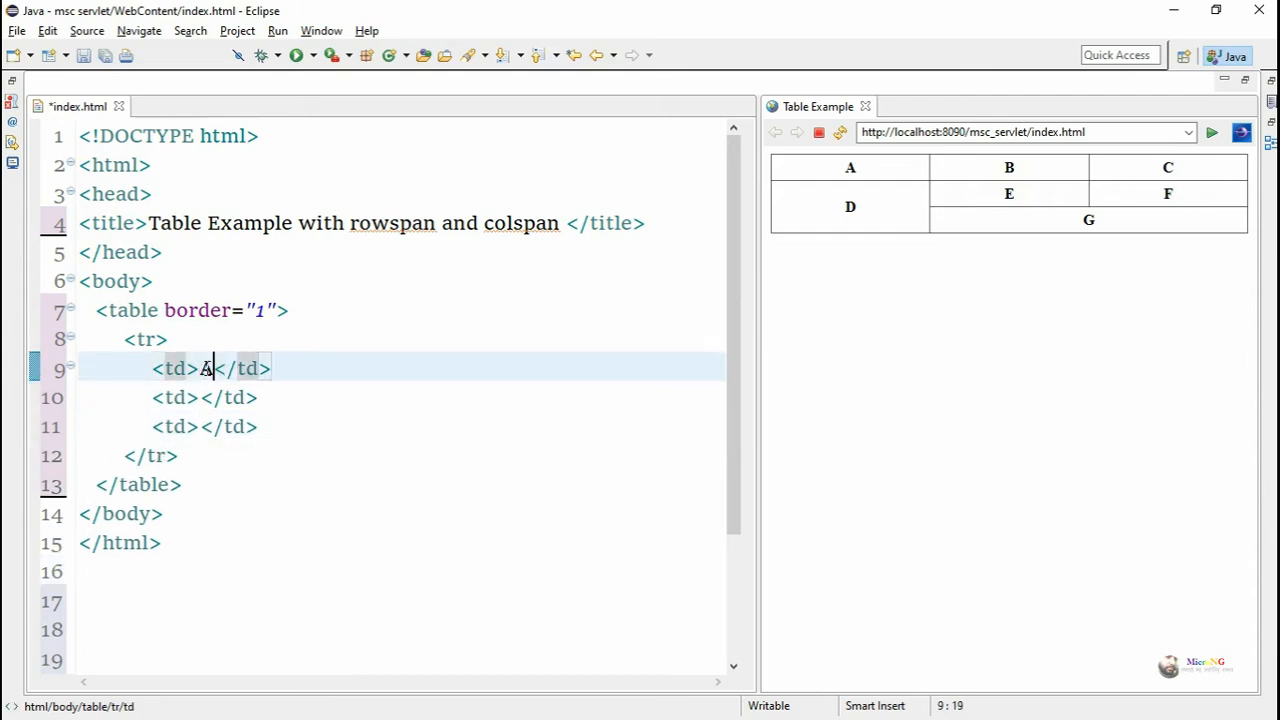
text(B)
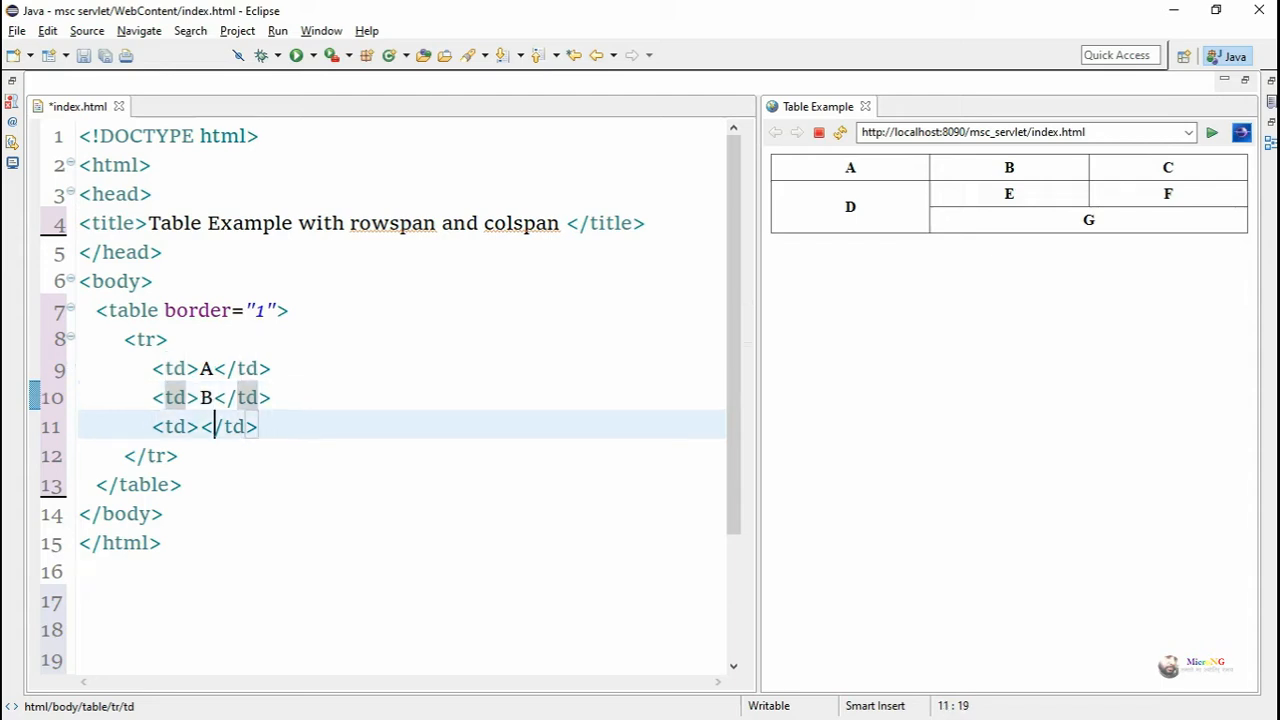
text(C)
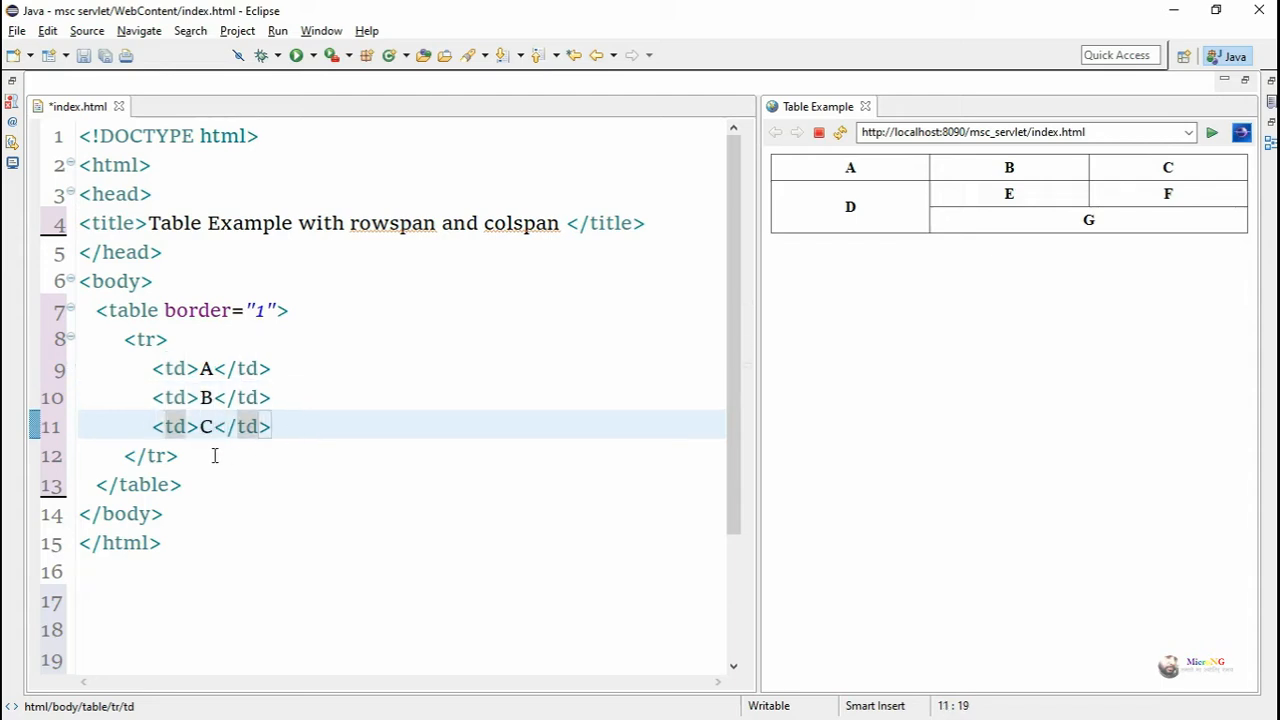
key(Return)
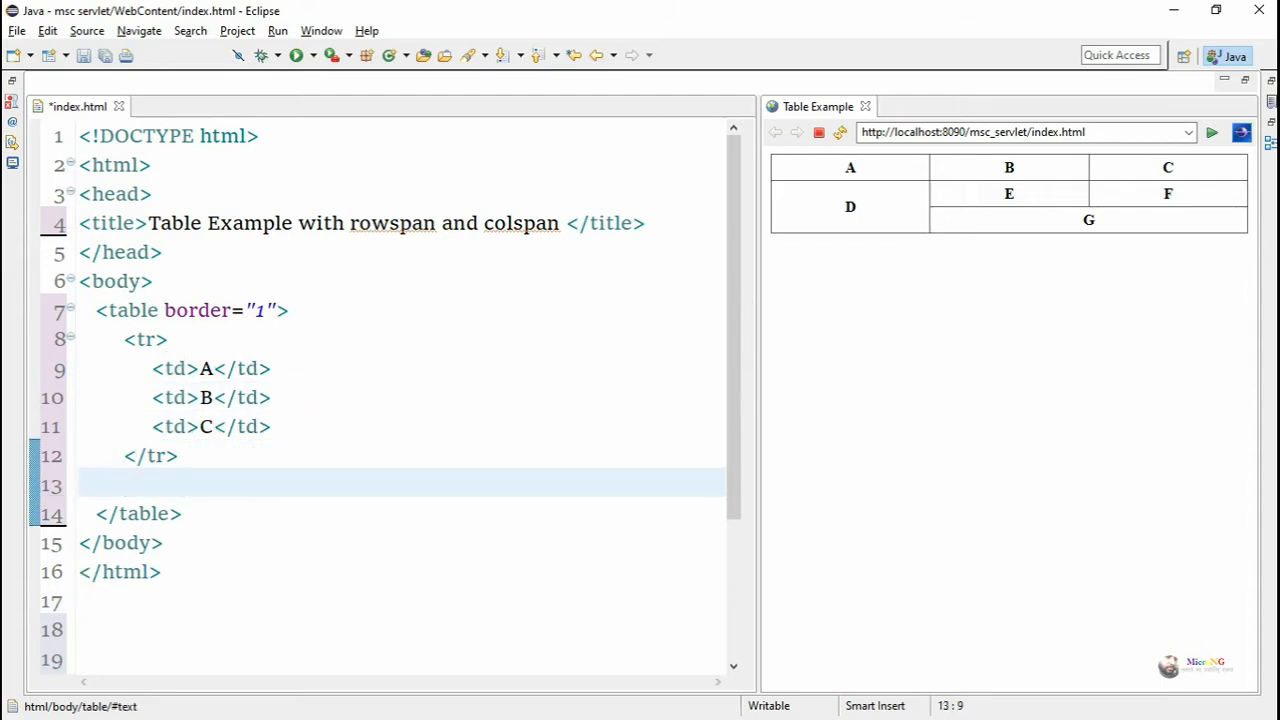
Add a second <tr> with three cells copied from the first row and change them to D, E, F.
text(<tr>)
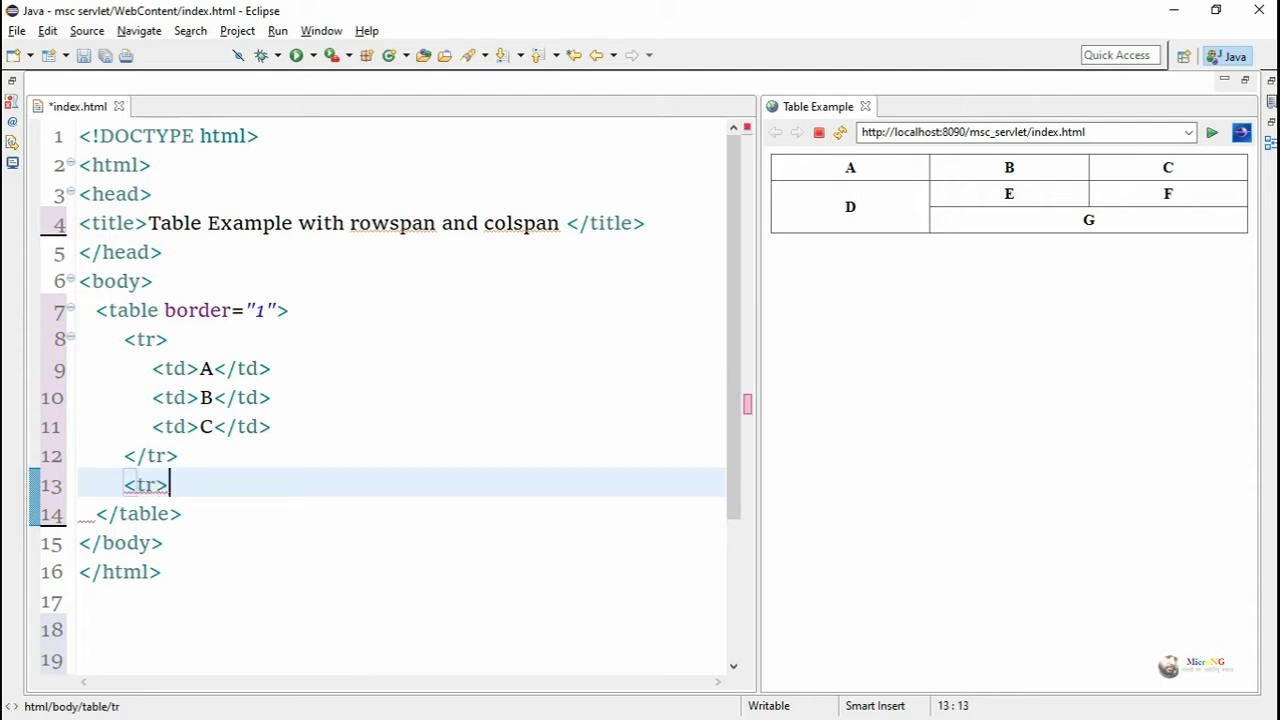
text(</tr>)
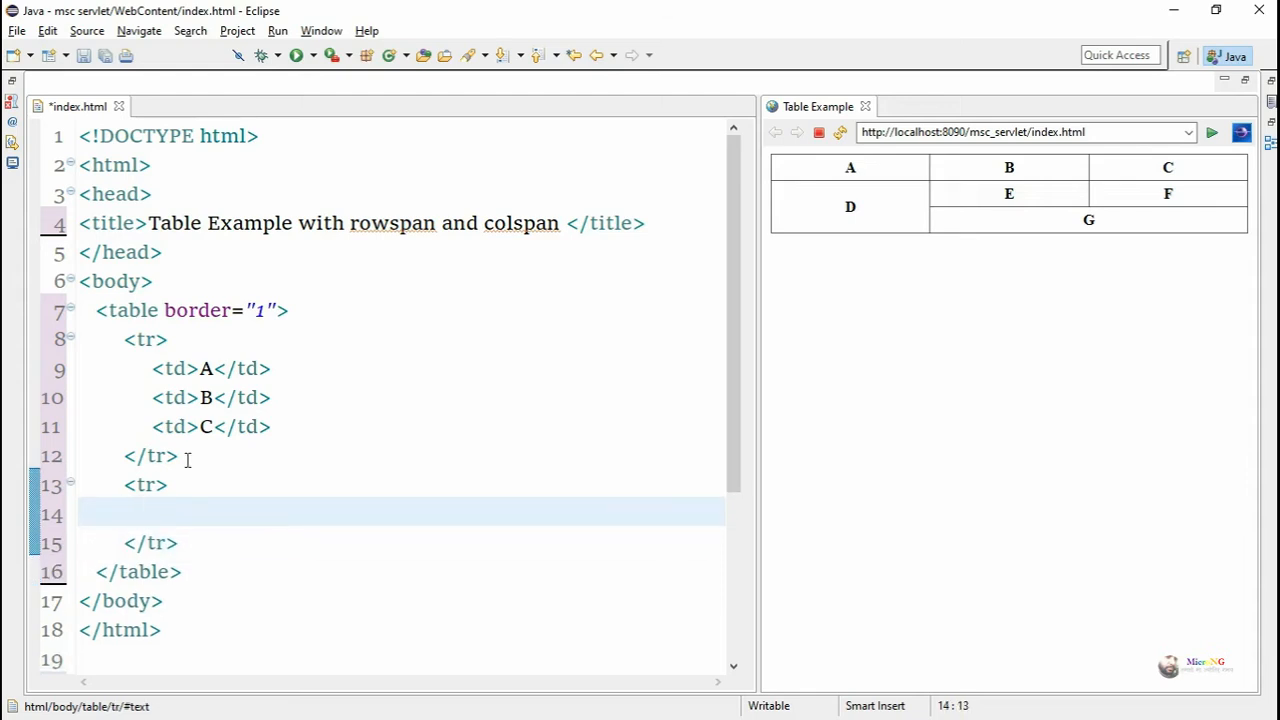
scroll(down, 3)
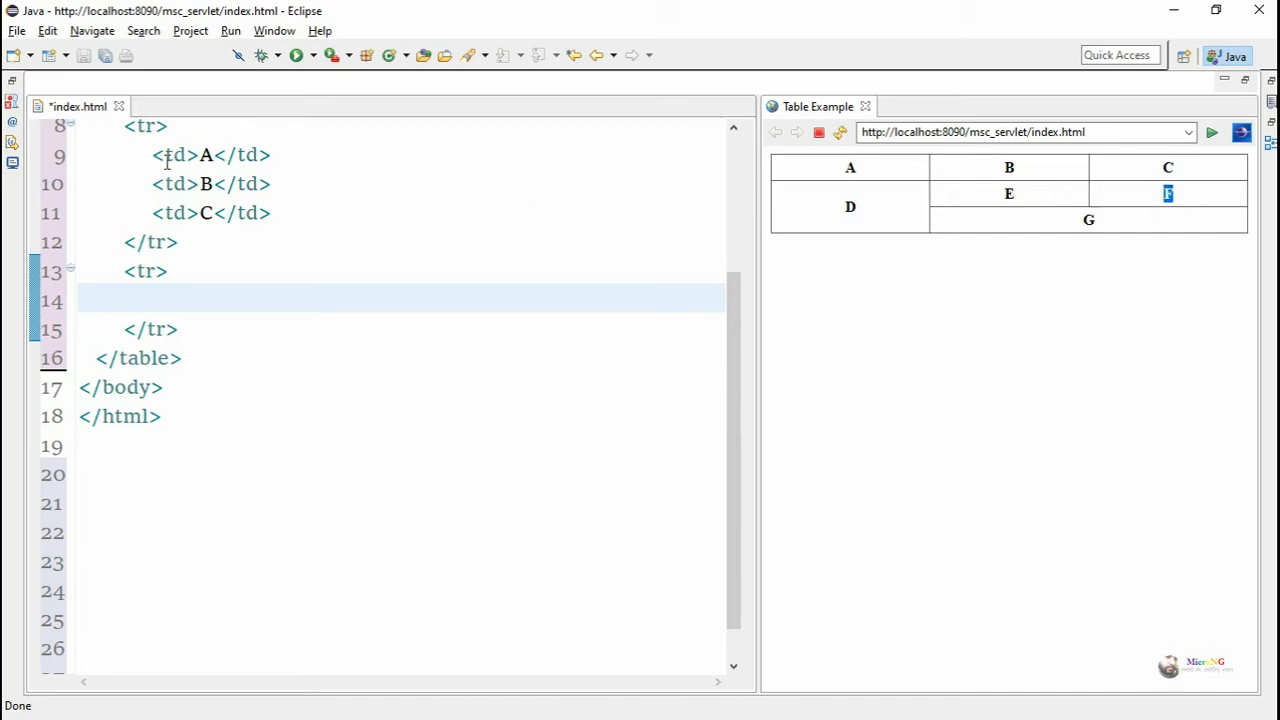
drag(152, 156, 270, 212)
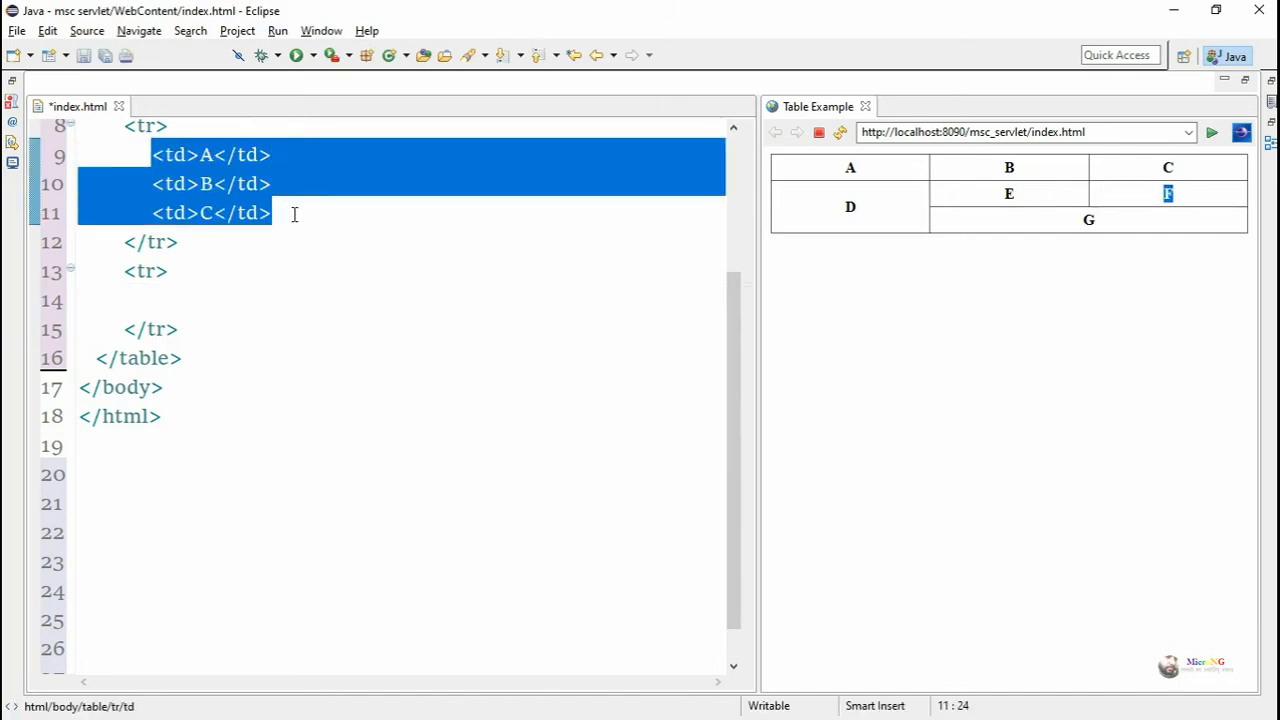
click(150, 300)
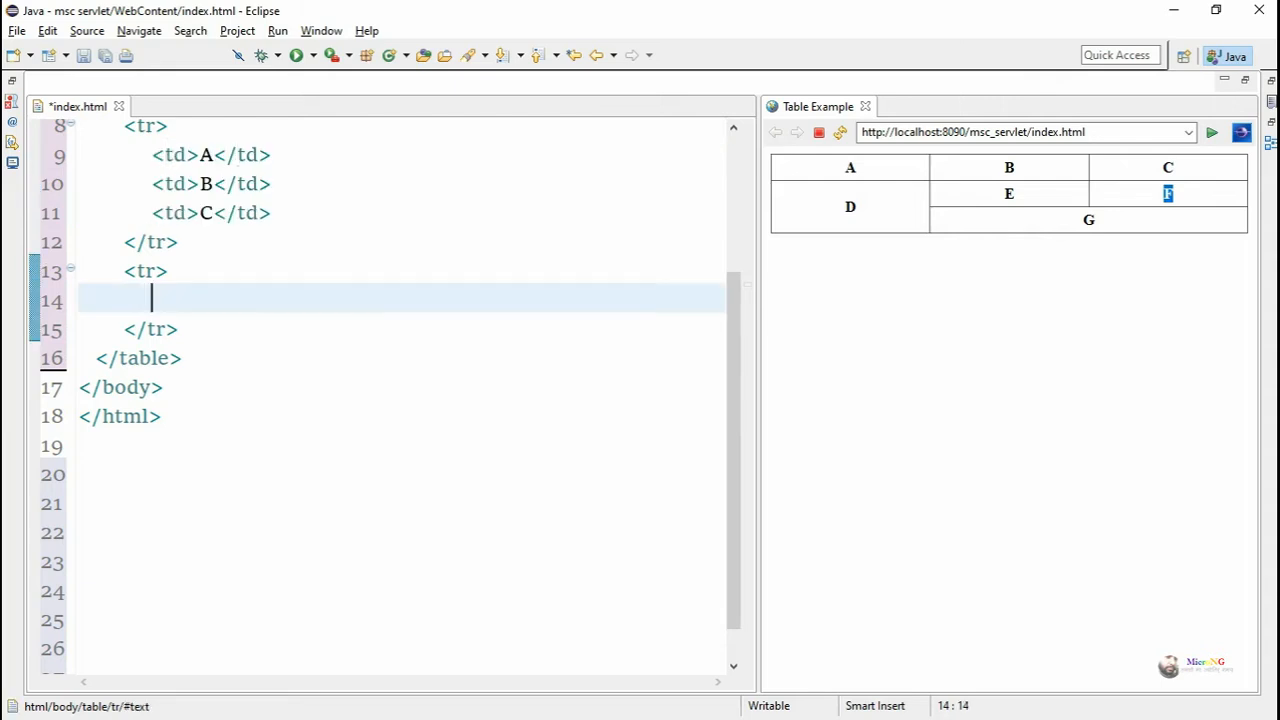
text(<td>A</td>)
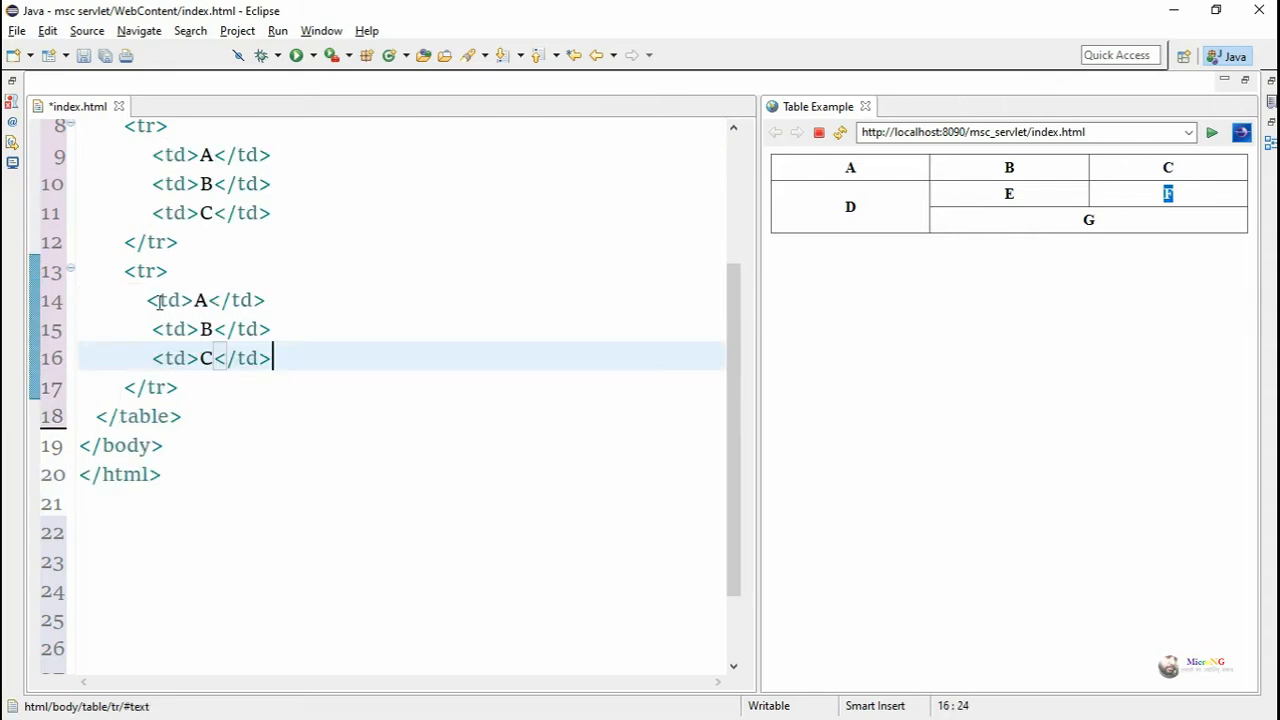
click(144, 300)
text(E)
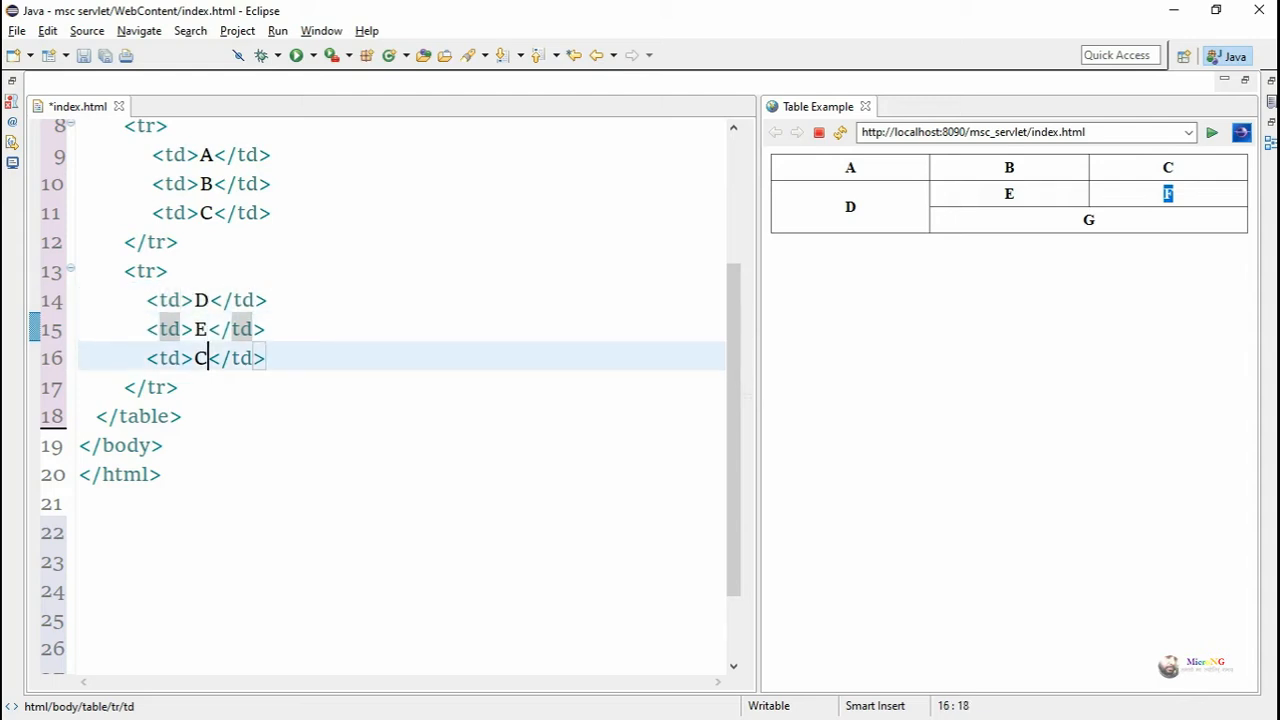
text(F)
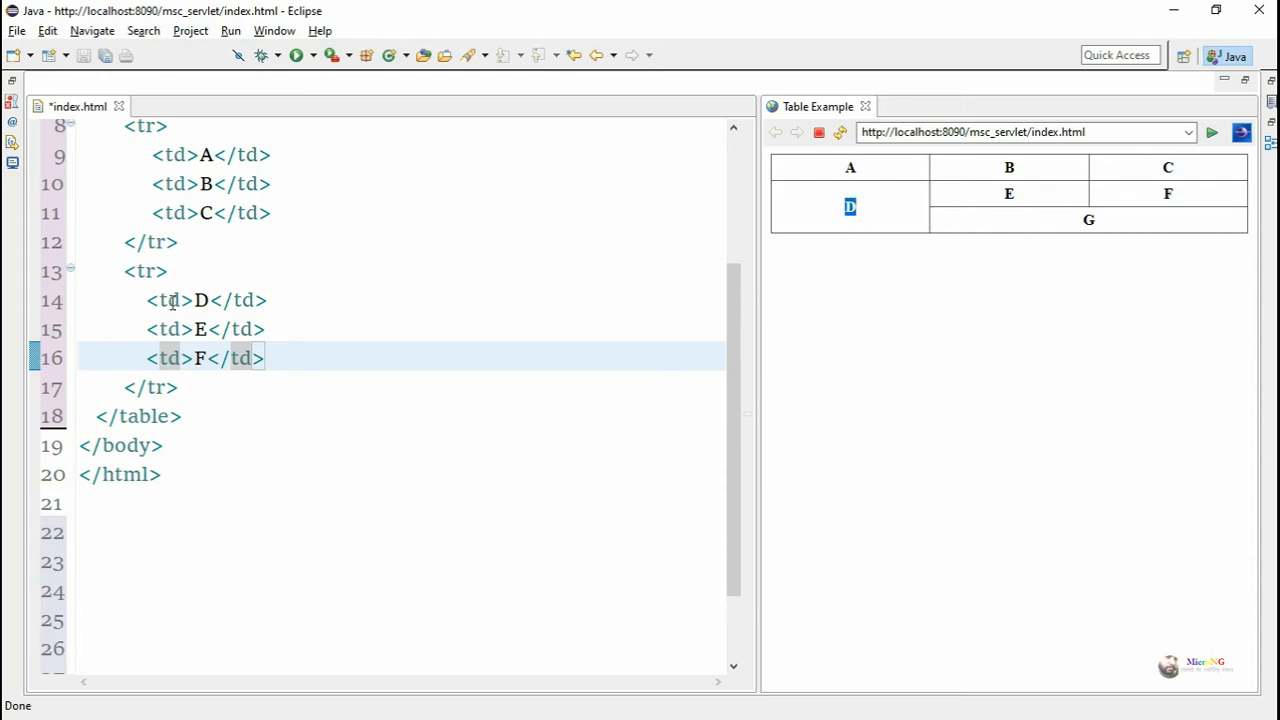
Add rowspan="2" to the <td> holding D.
text(rowspan="1)
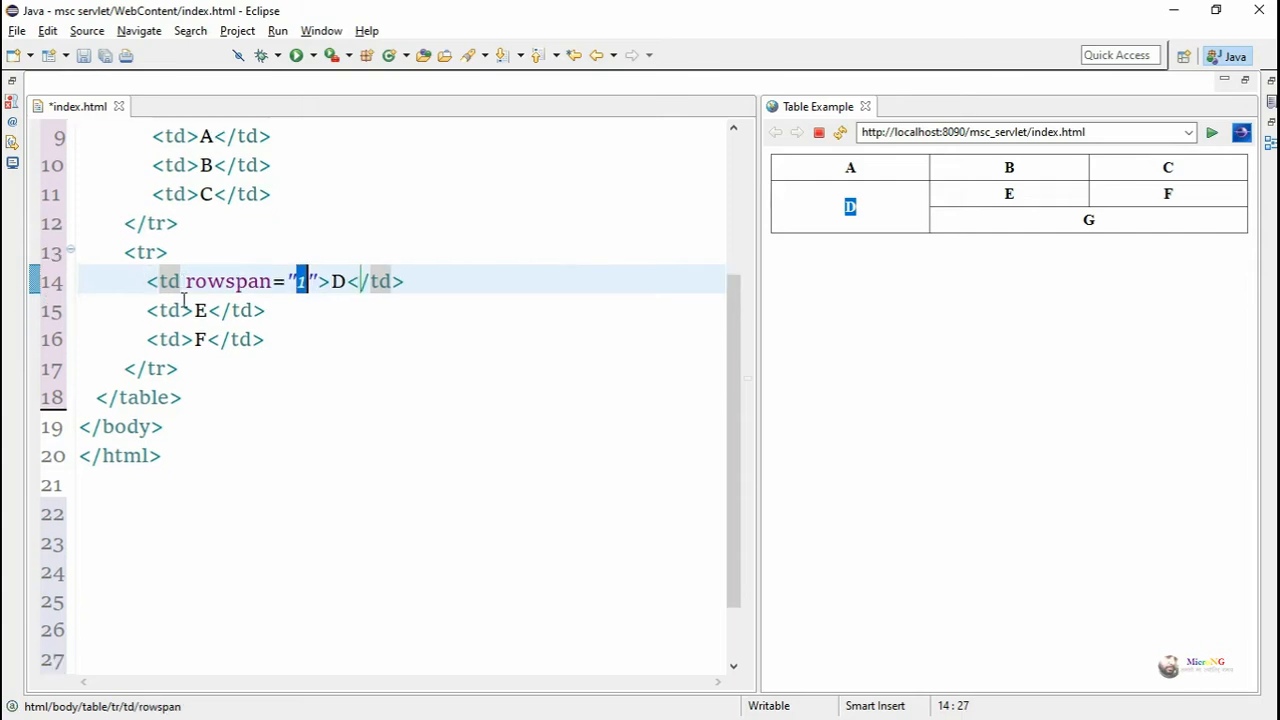
text(2)
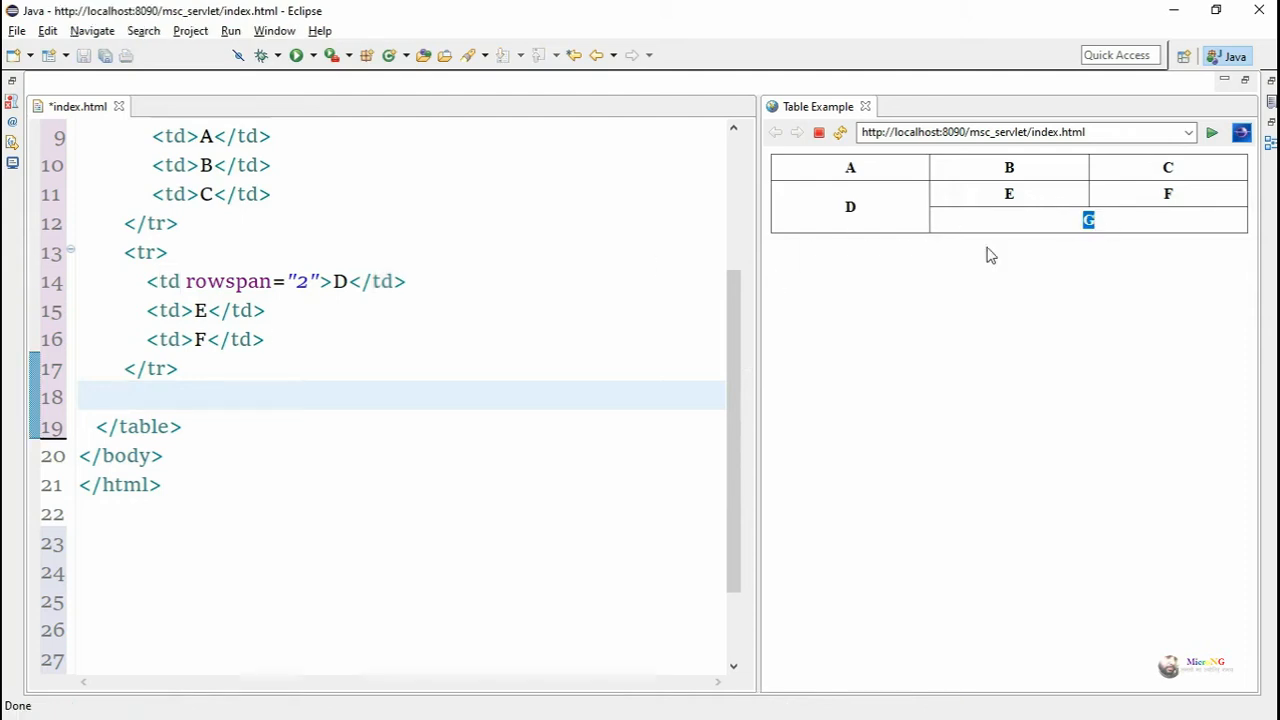
Add a third <tr> with a single cell G carrying colspan="2".
click(214, 396)
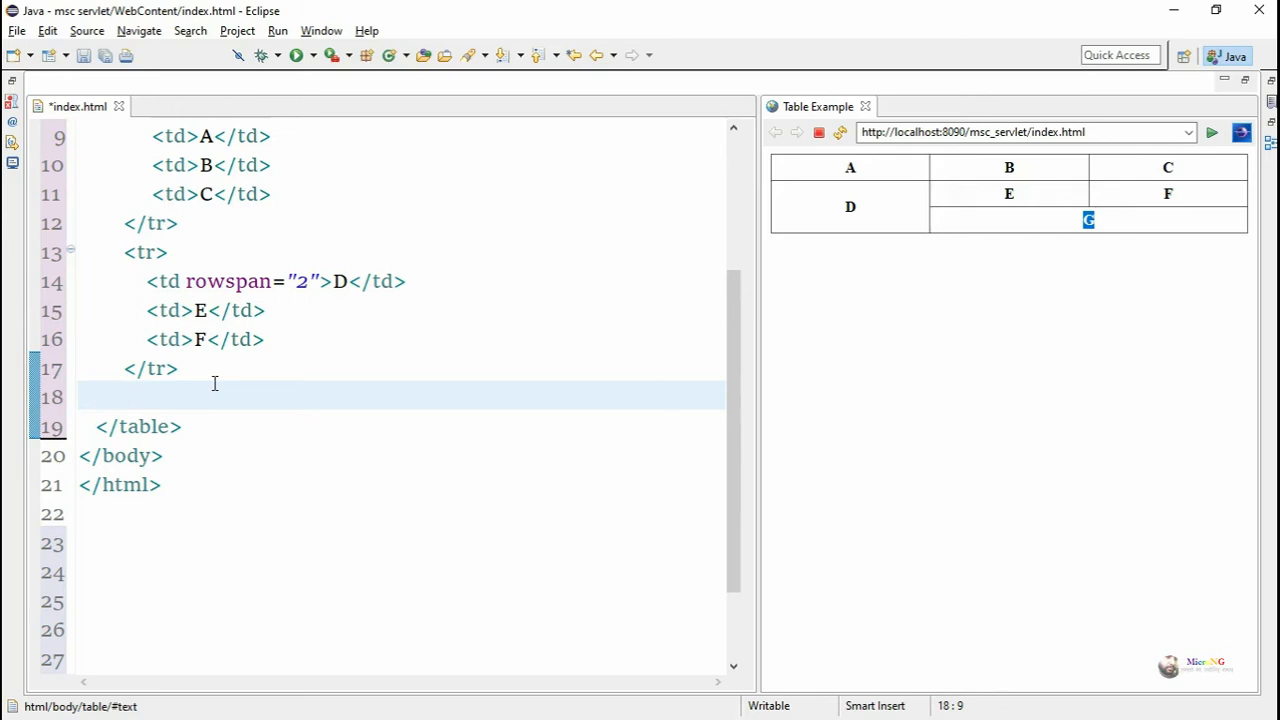
text(<tr>)
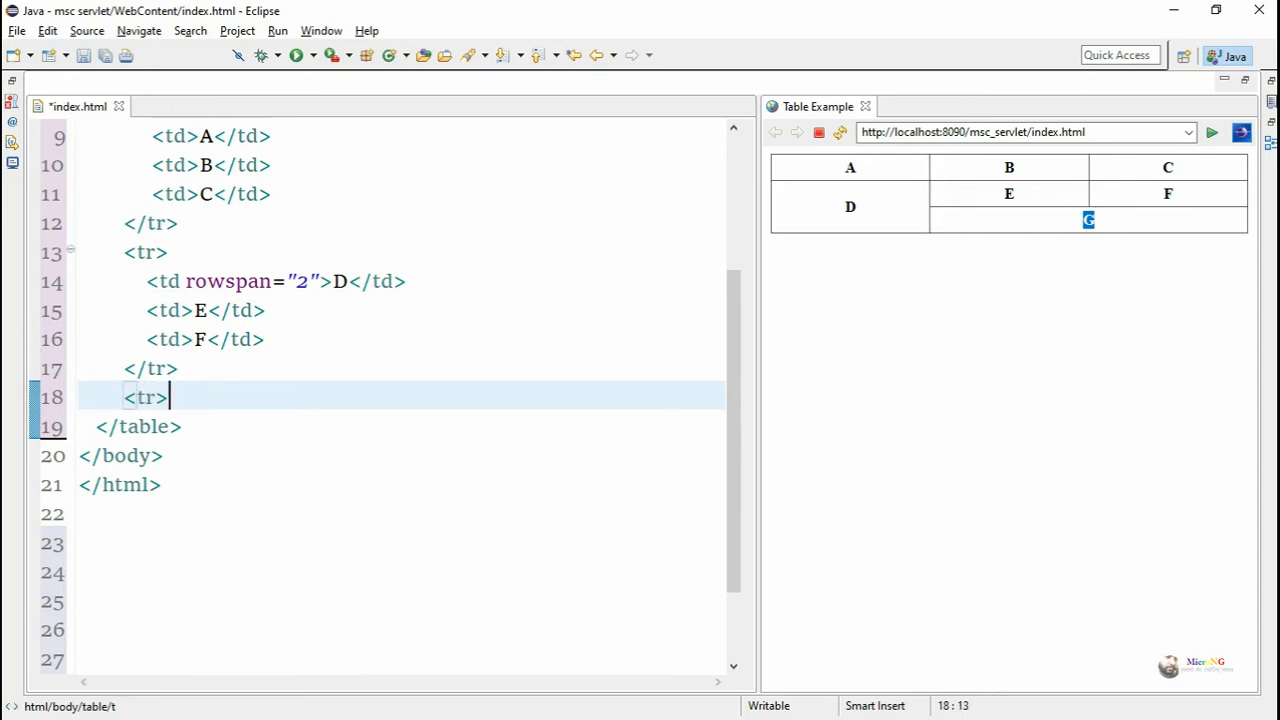
text(</tr>)
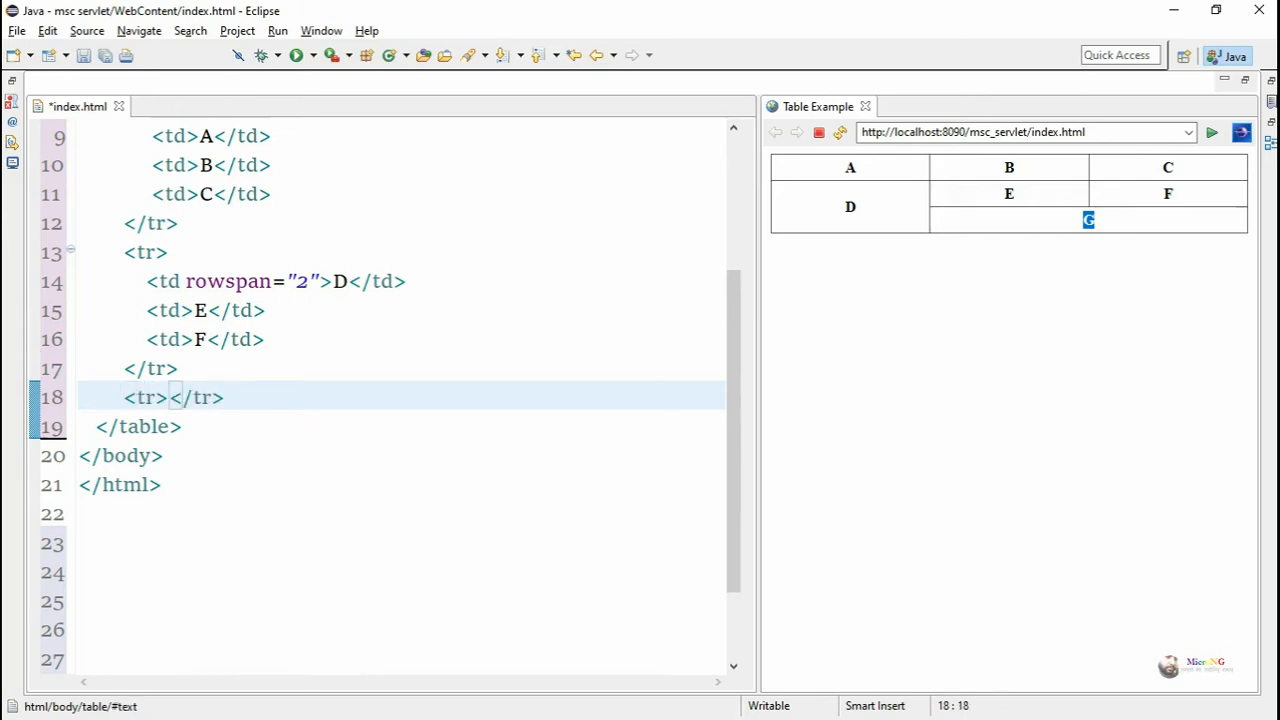
key(Return)
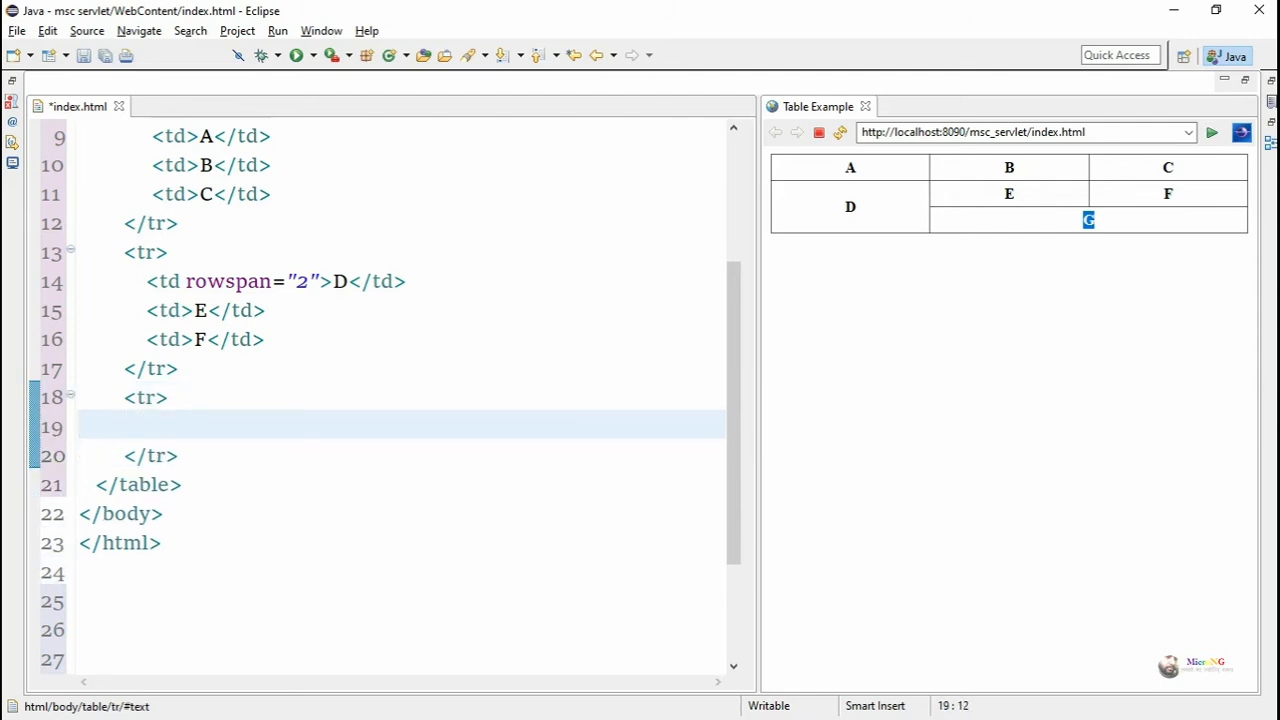
text(<t)
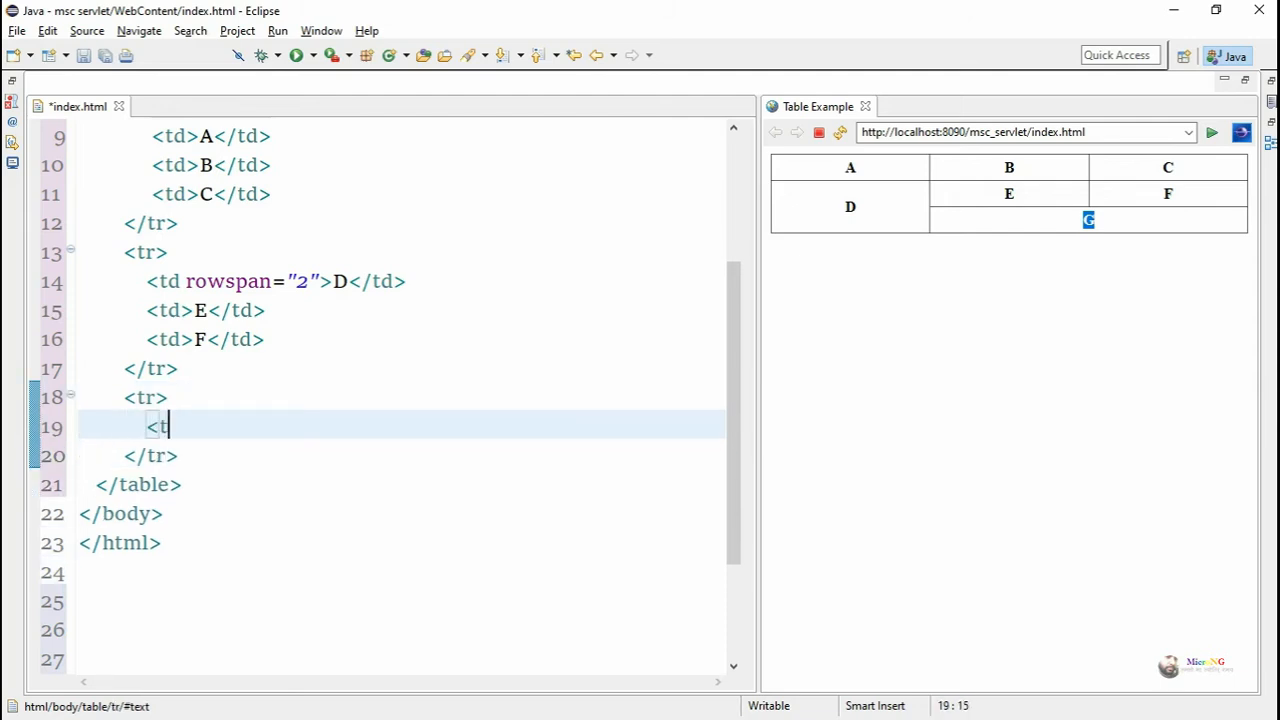
text(d)
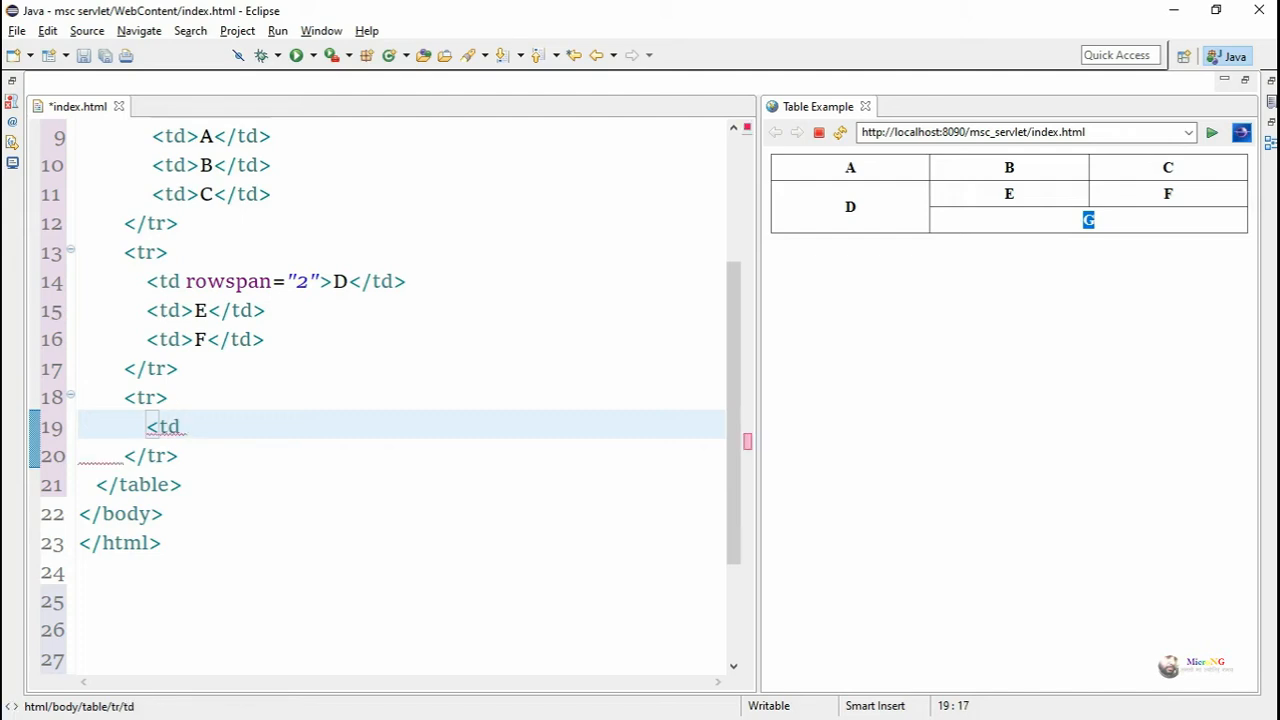
text(>)
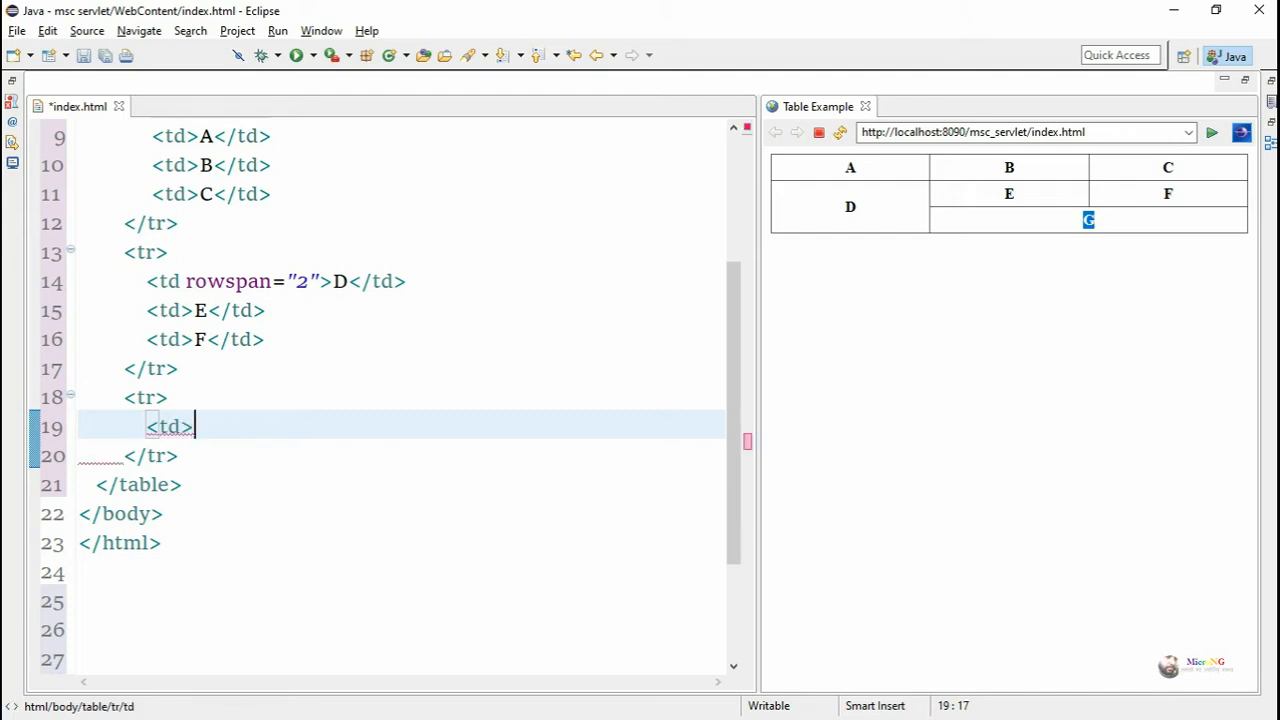
text(</td>)
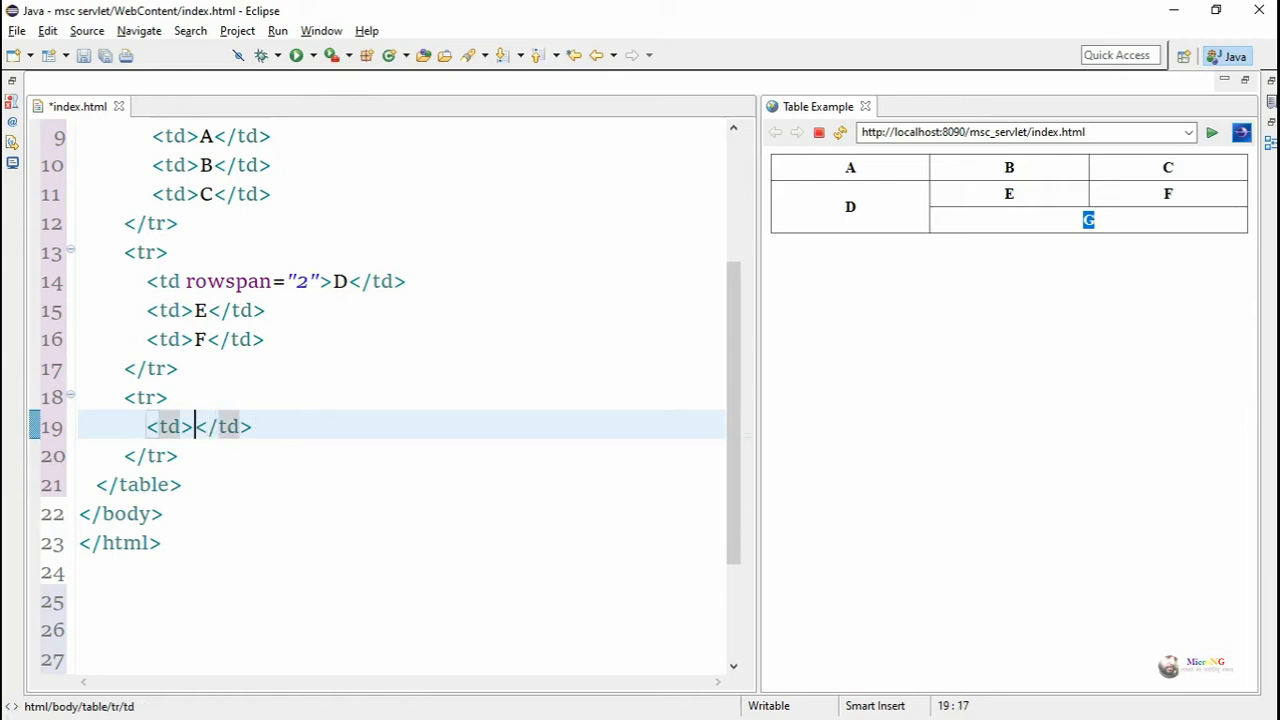
text(G)
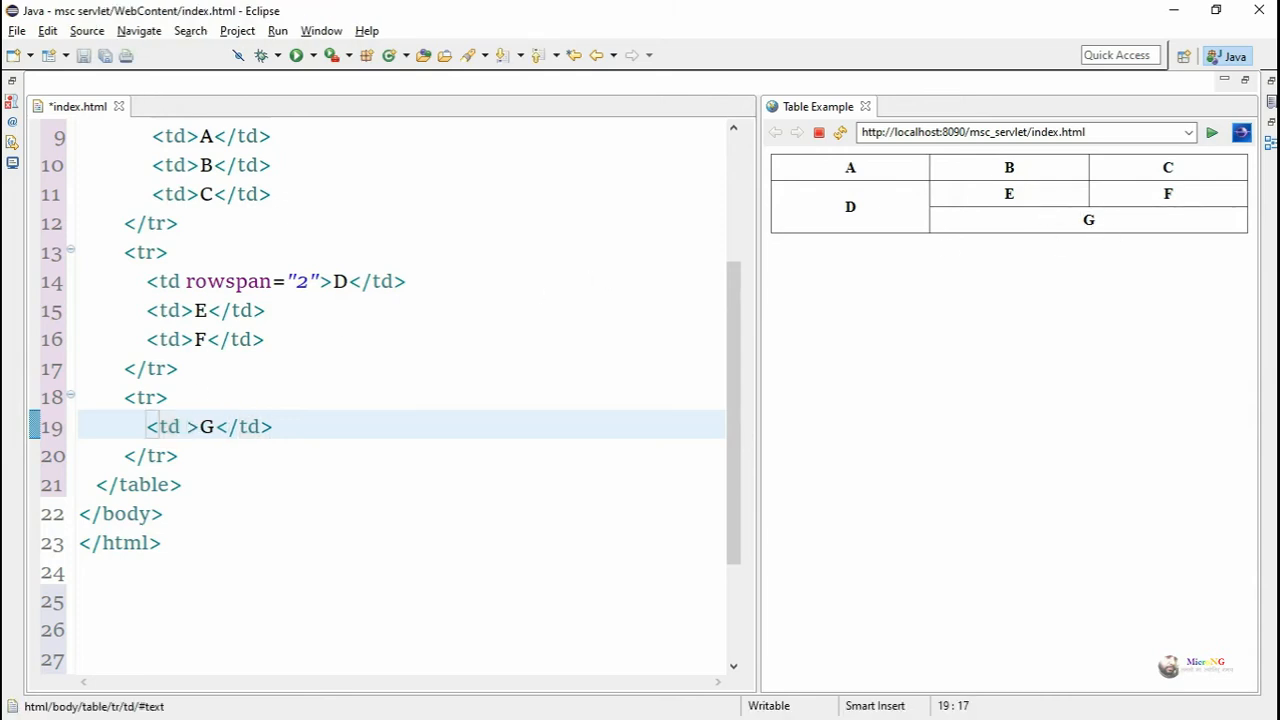
text(colspan="1")
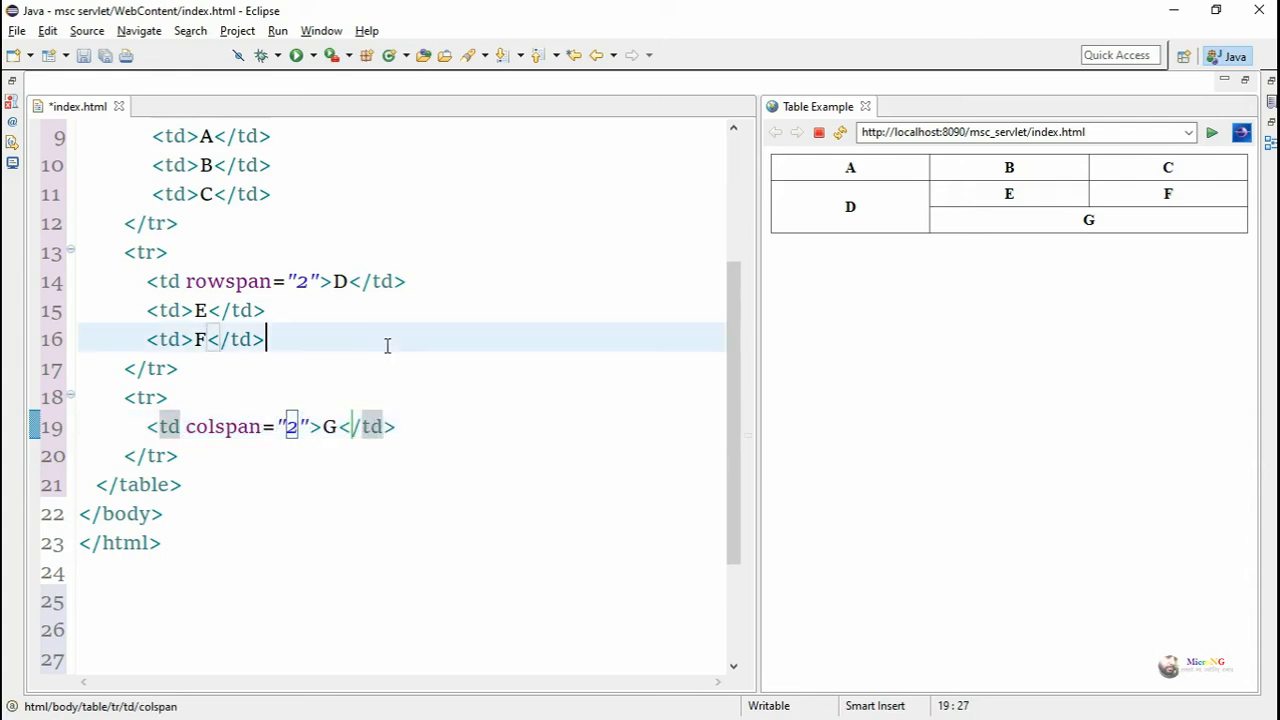
Save index.html and refresh the internal browser to preview the spanned table.
key(ctrl+s)
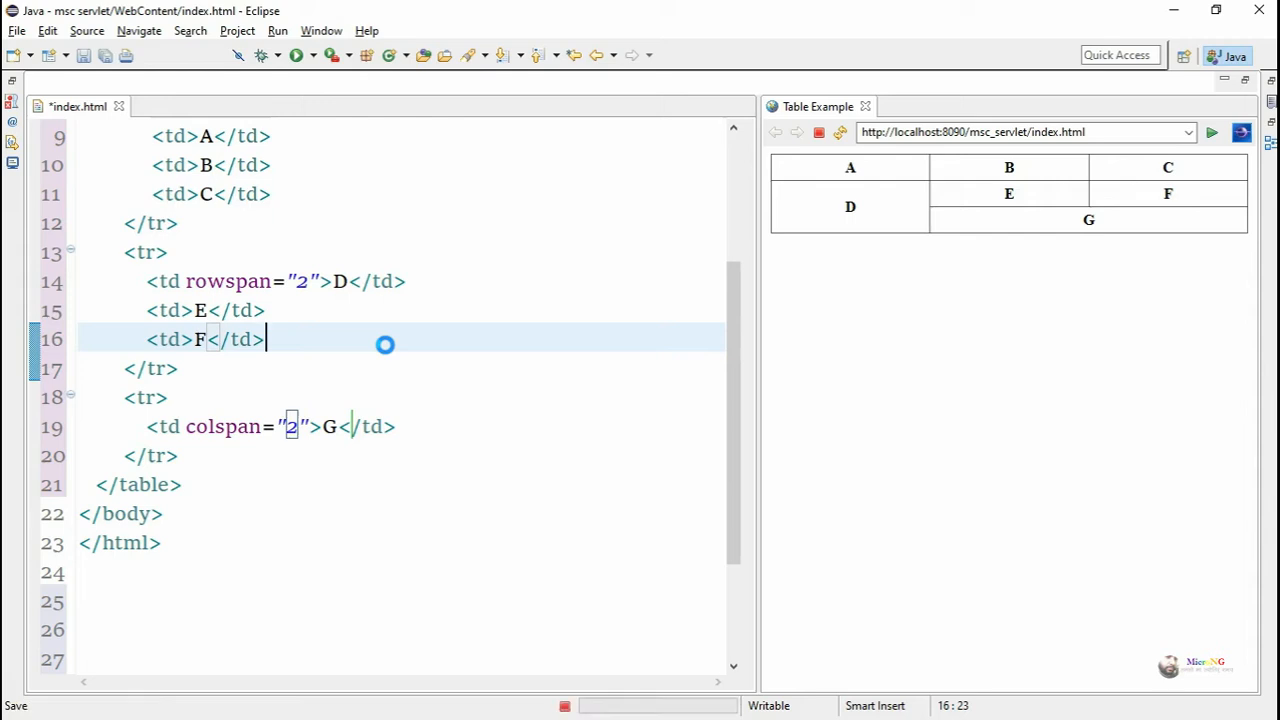
key(ctrl+s)
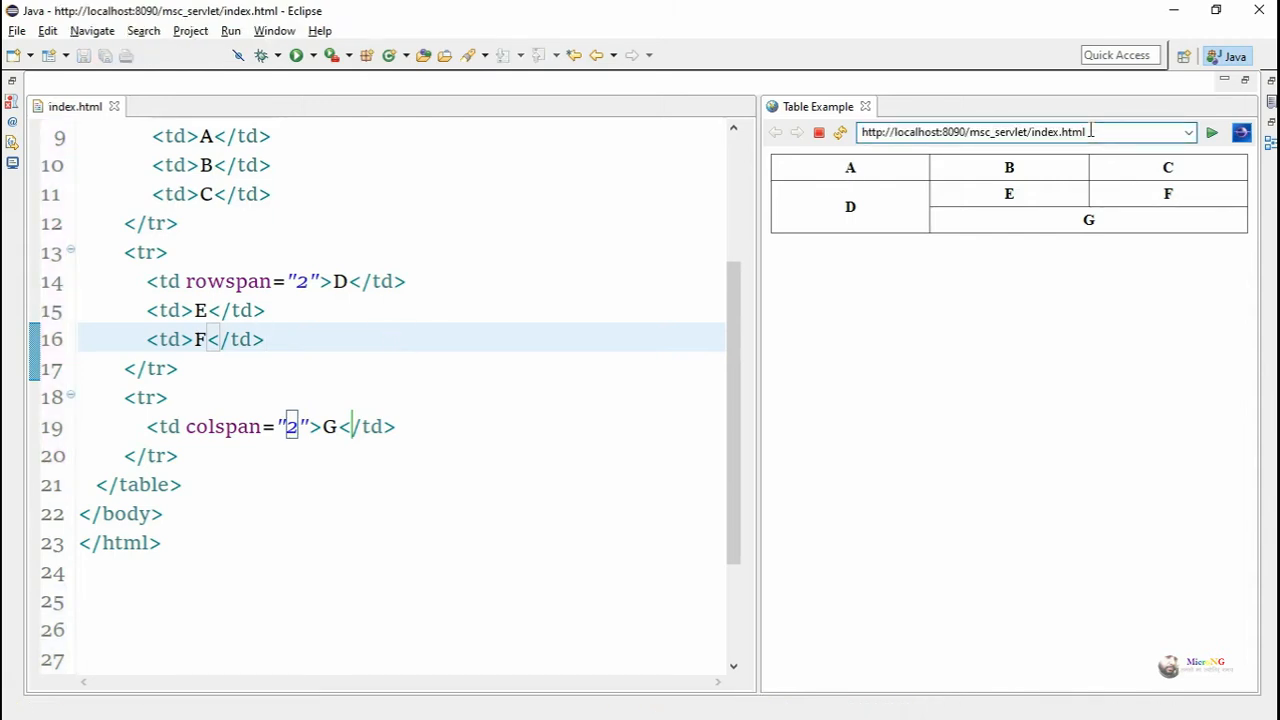
click(1212, 132)
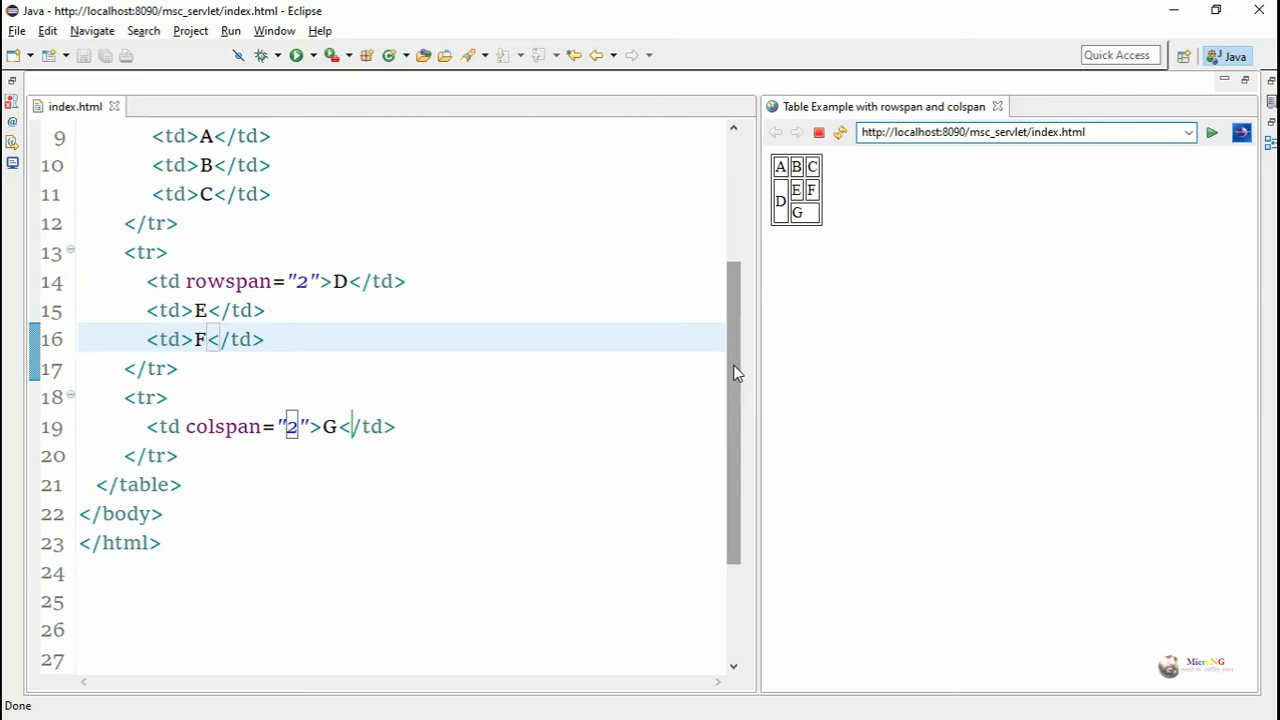
click(268, 340)
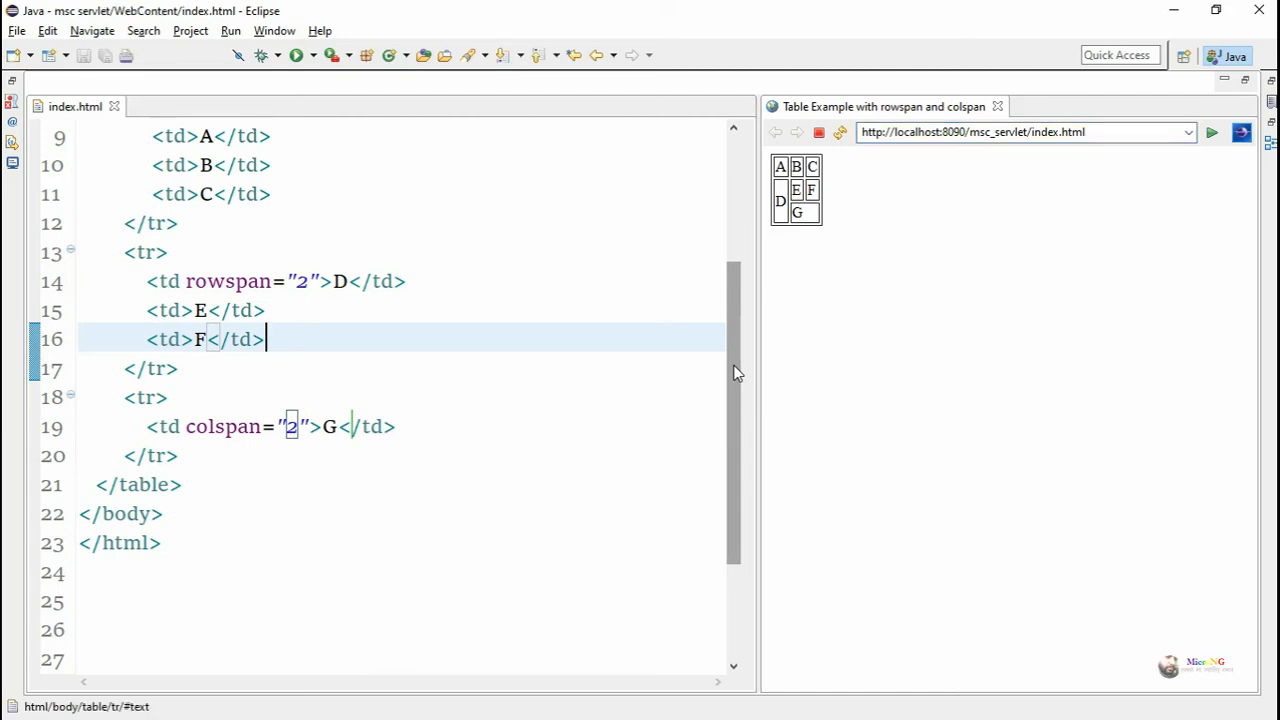
scroll(up, 3)
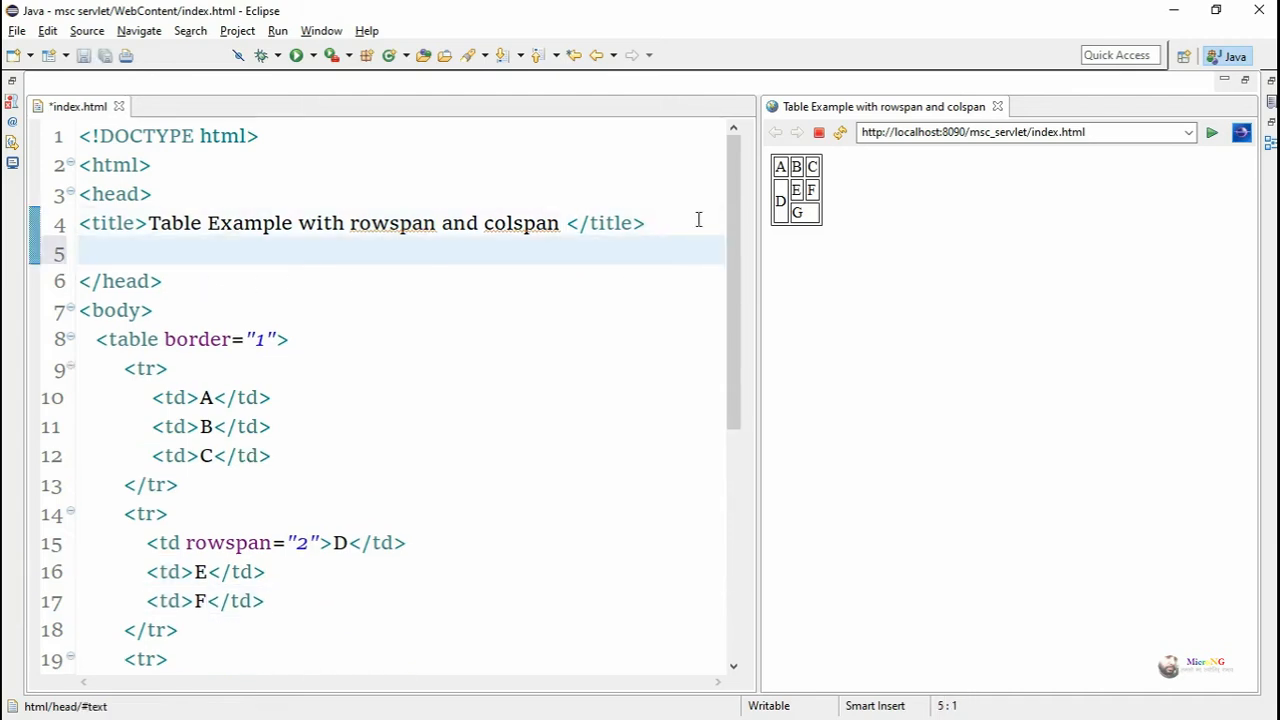
Add a <style> block in the head with a table rule setting border-collapse: collapse.
click(84, 252)
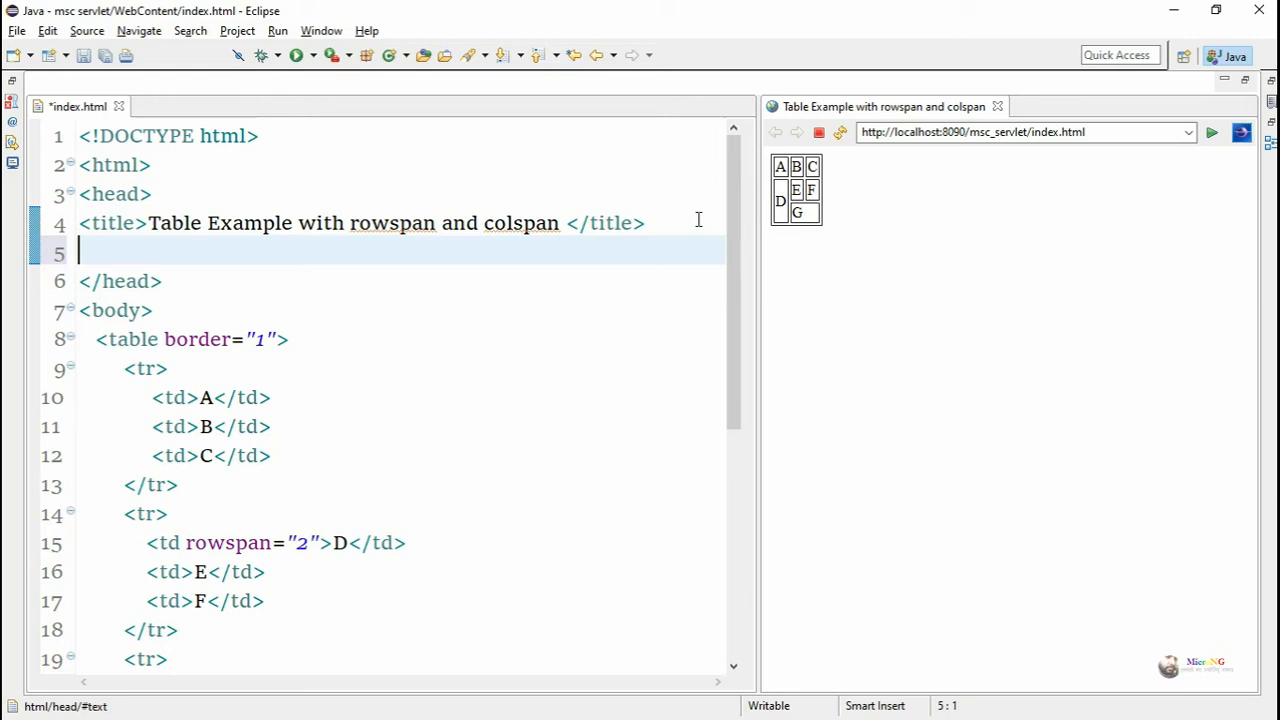
text(<style type="text/css">)
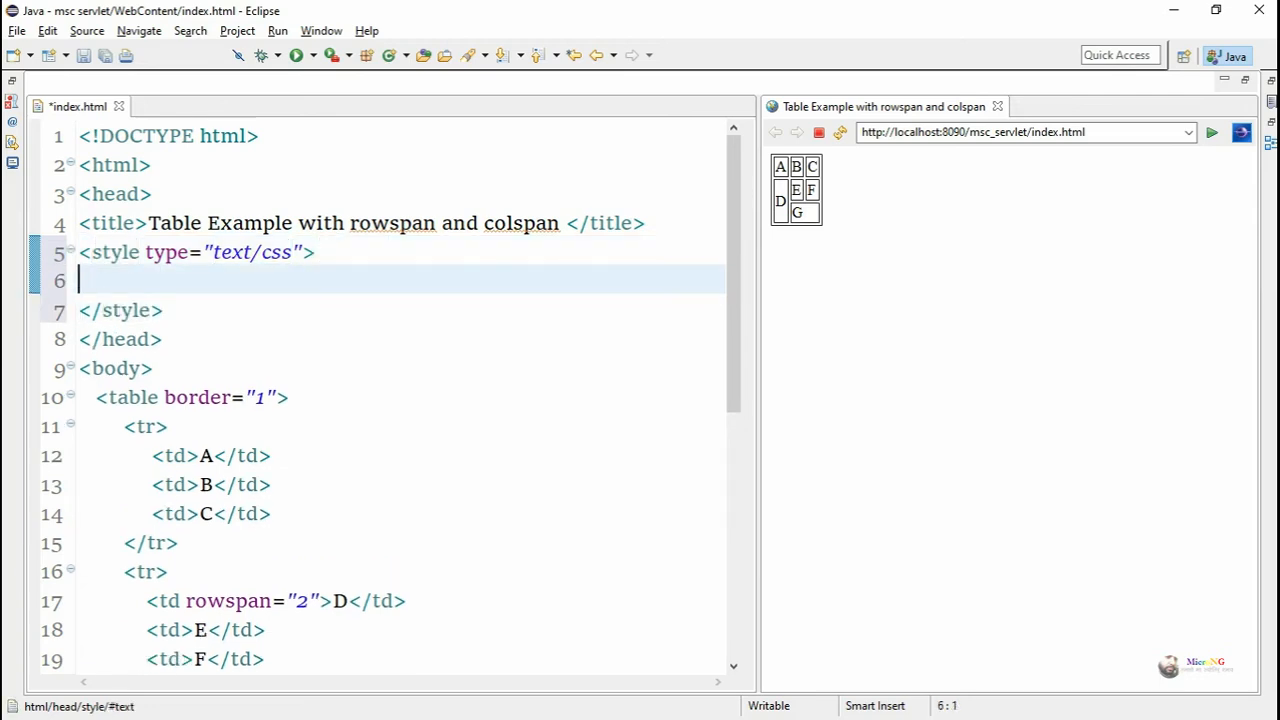
text(table{)
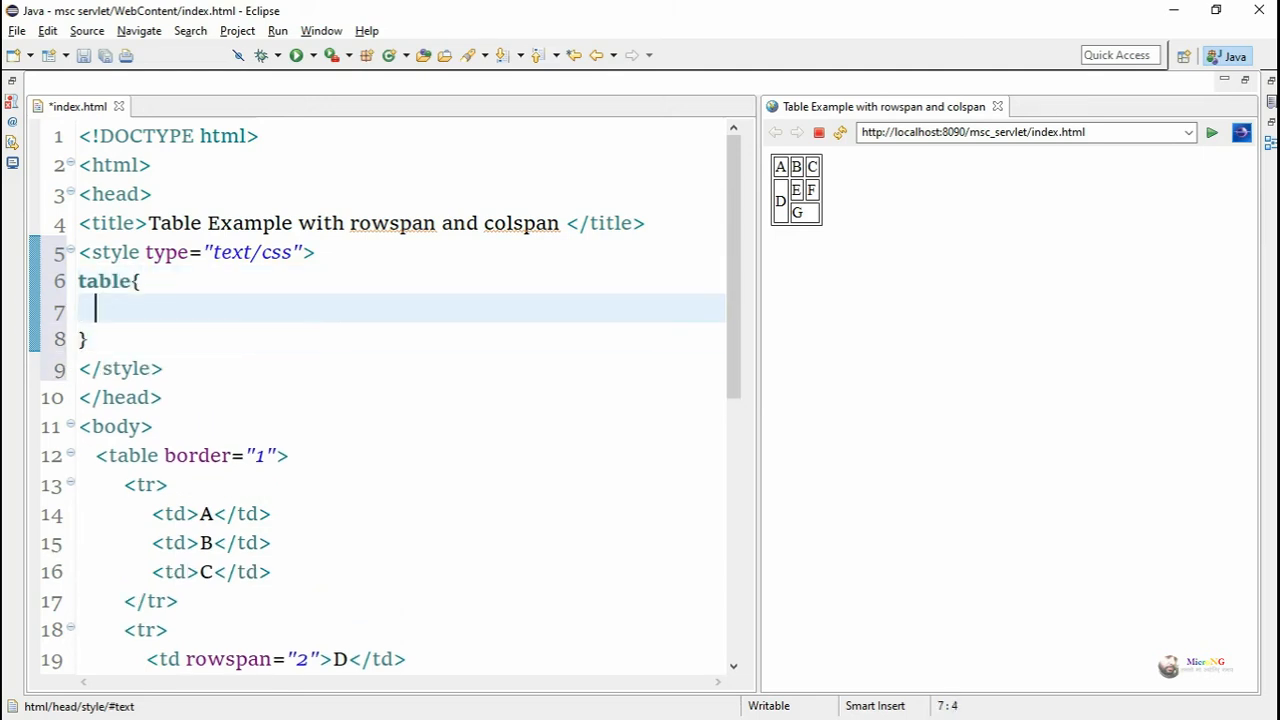
text(border)
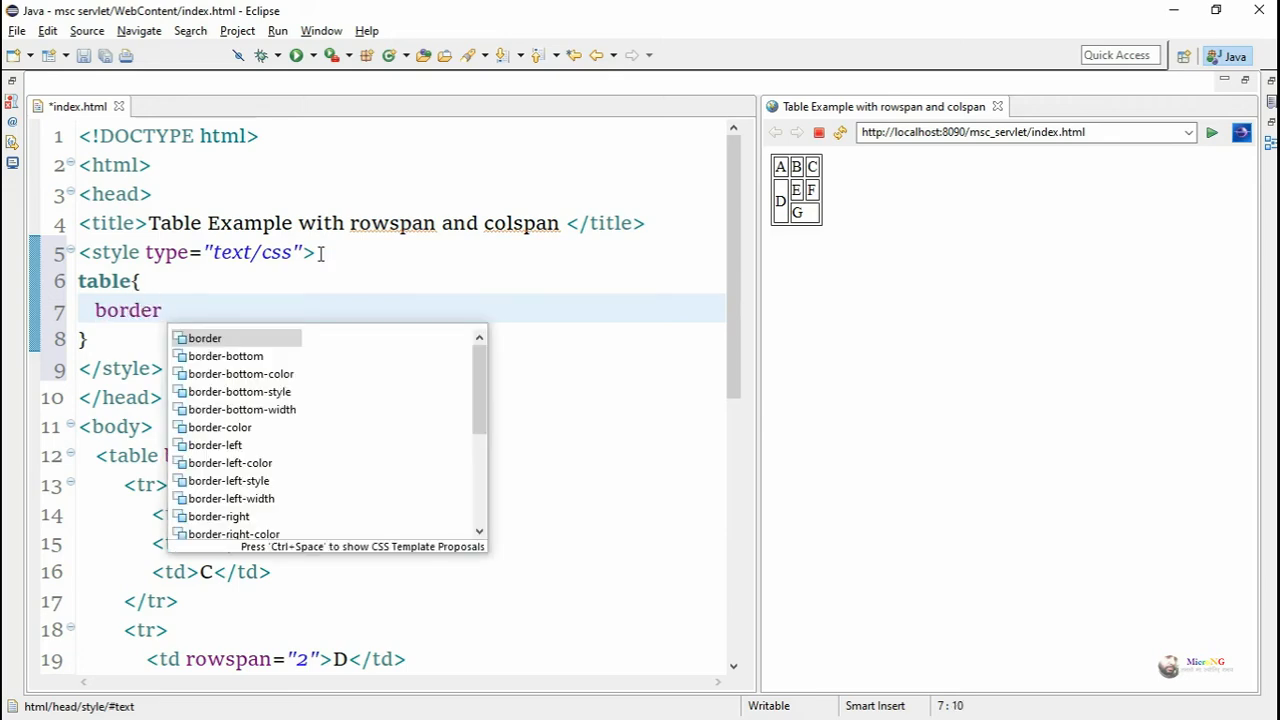
text(-collapse:)
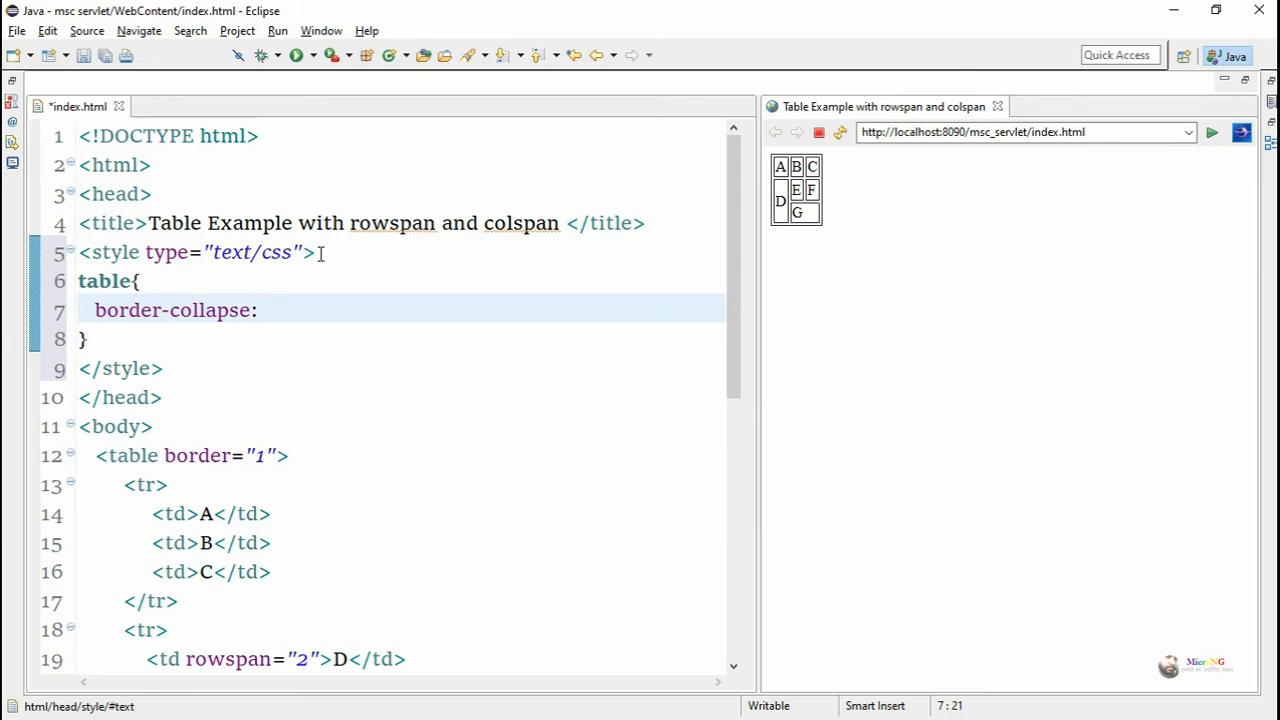
text(collapse;)
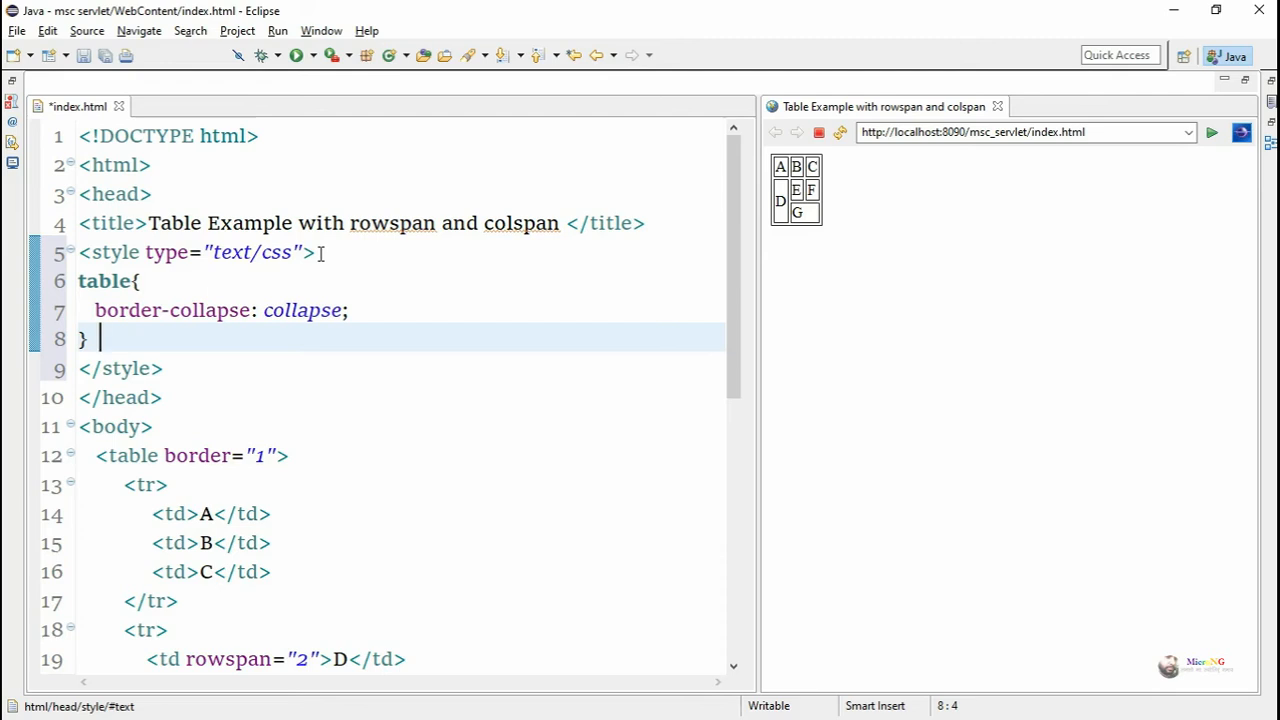
Save the page and return to the stylesheet after previewing the single-line borders.
click(546, 310)
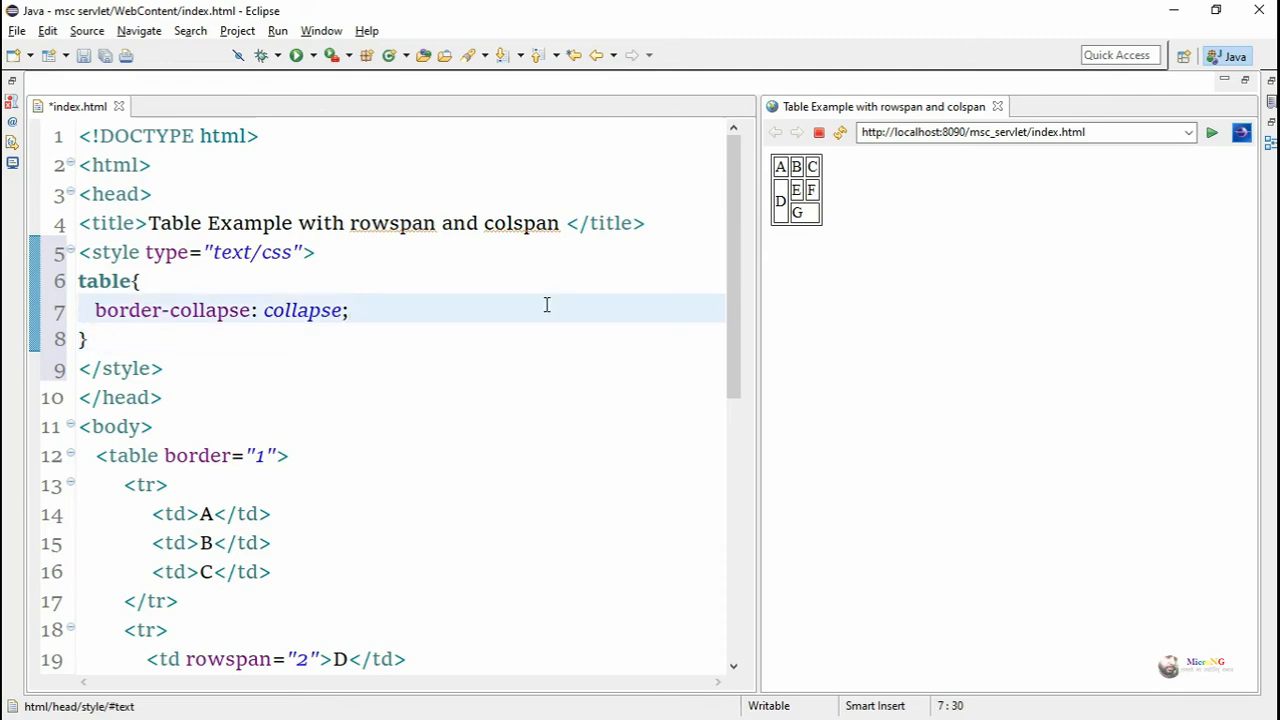
key(ctrl+s)
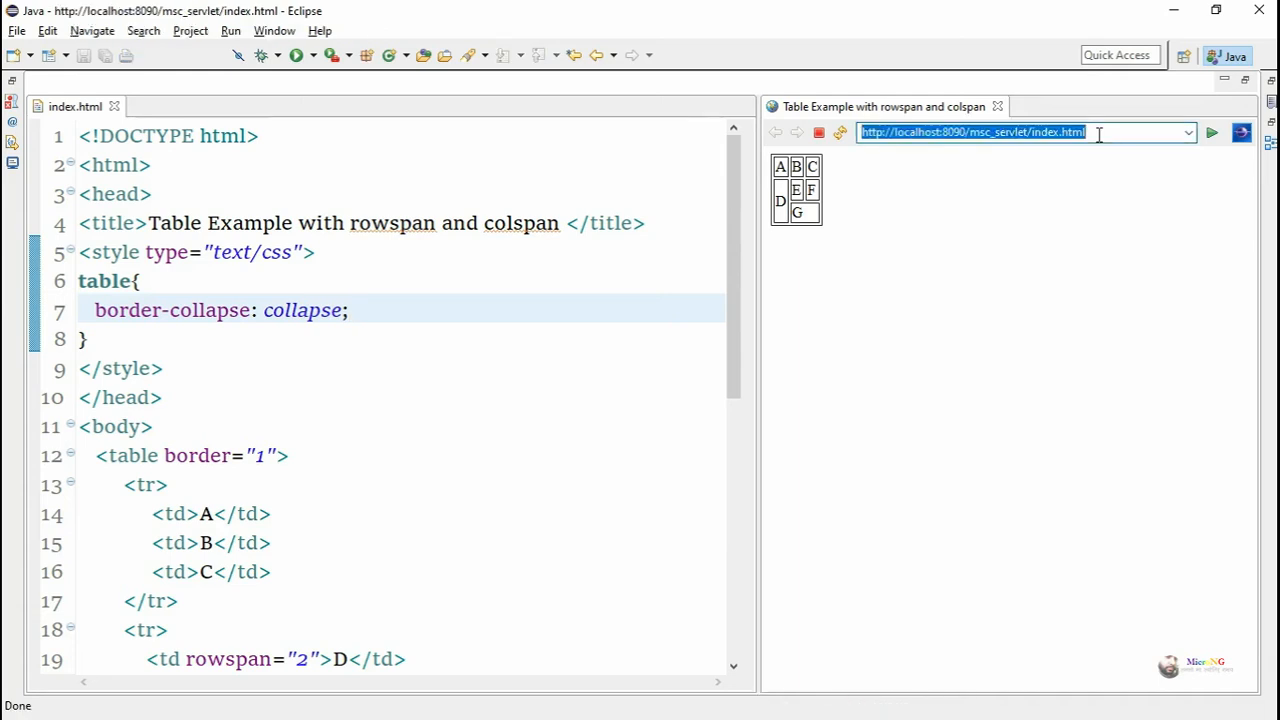
click(156, 340)
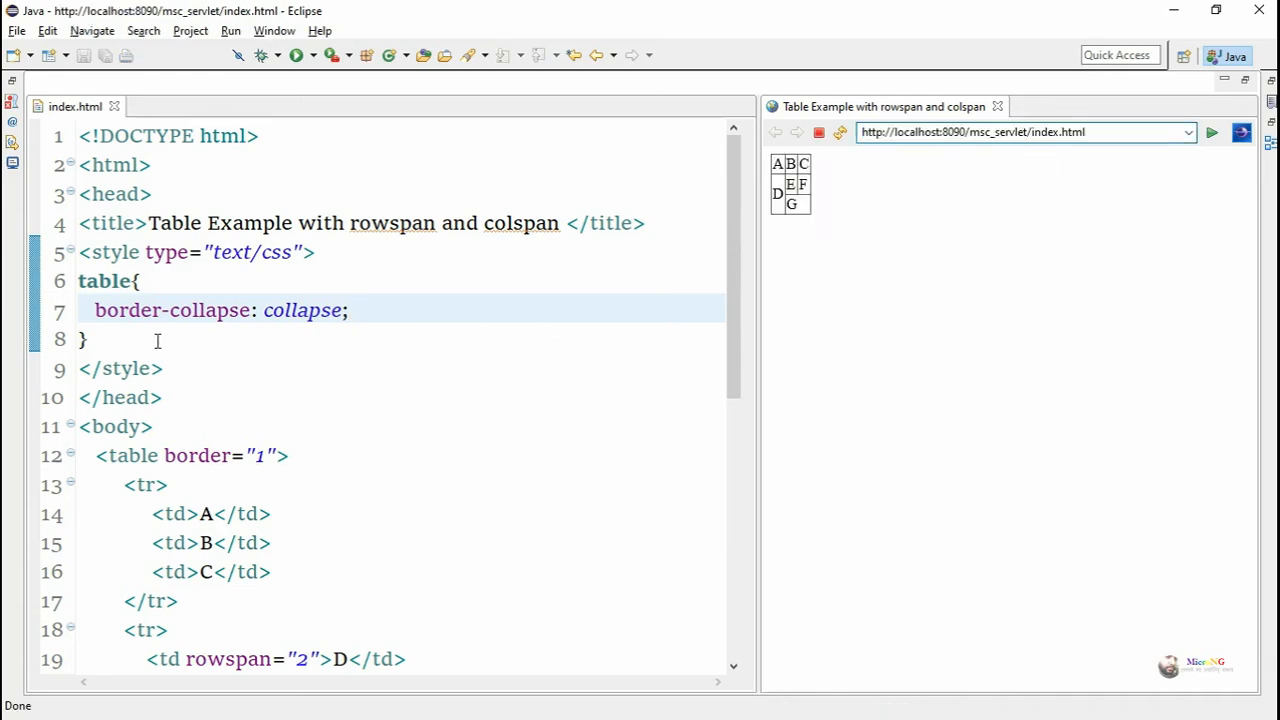
Start a td rule with text-align: center and vertical-align: middle.
key(Return)
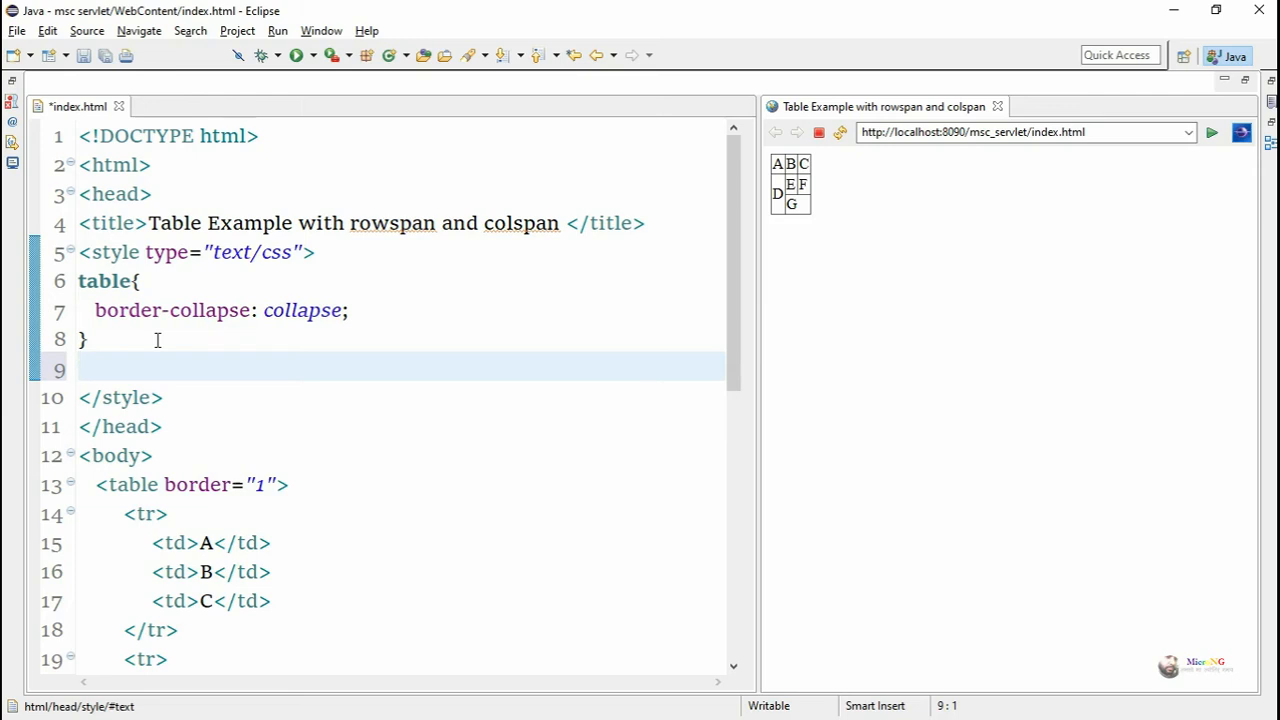
text(td)
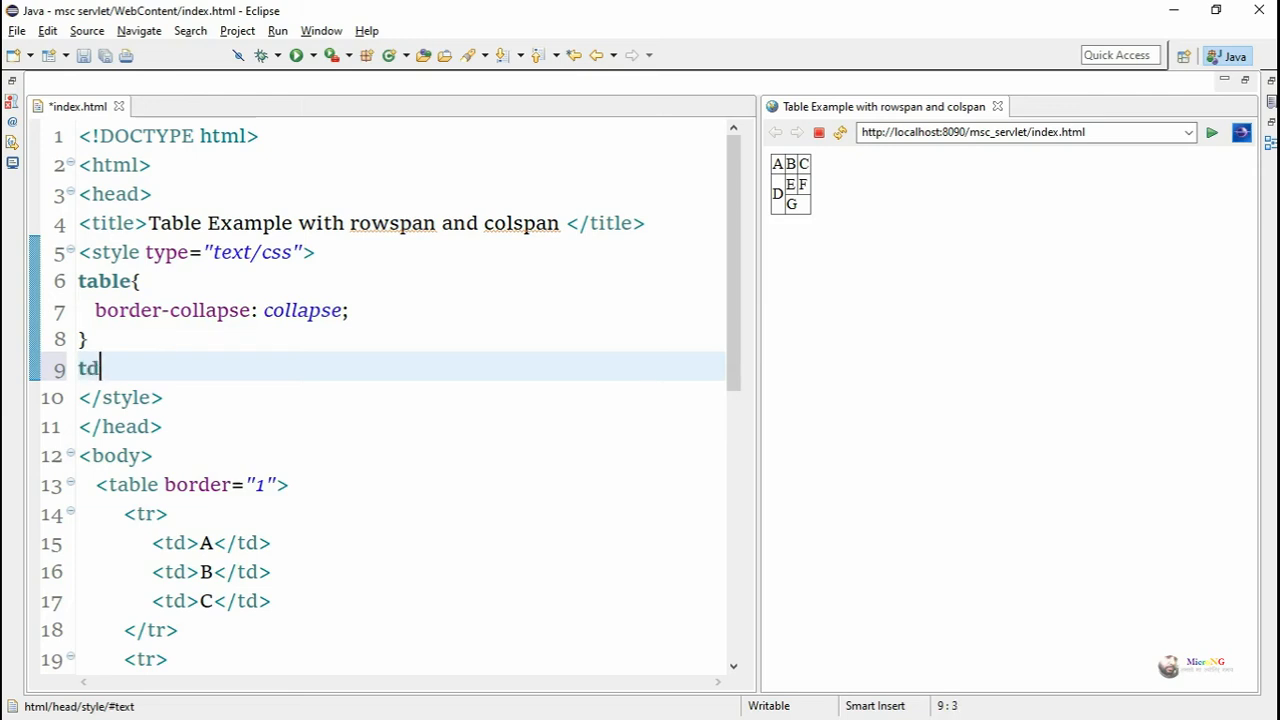
text({)
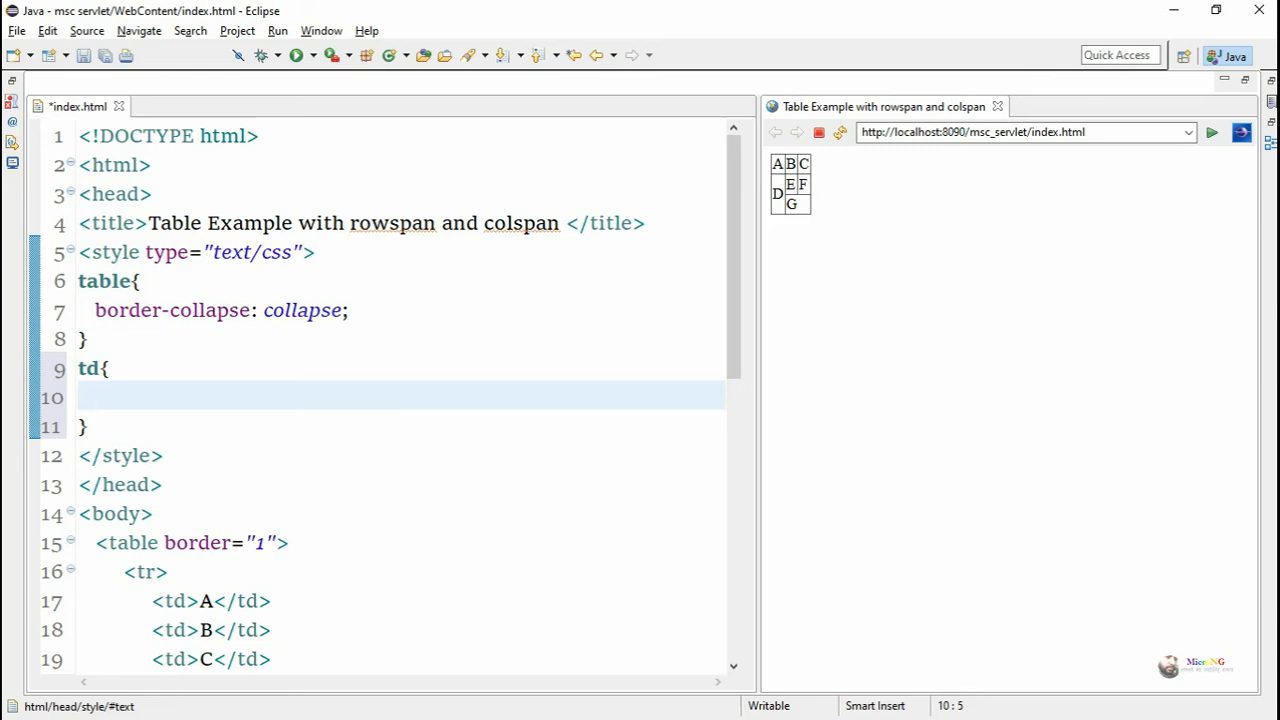
text(text-align: c)
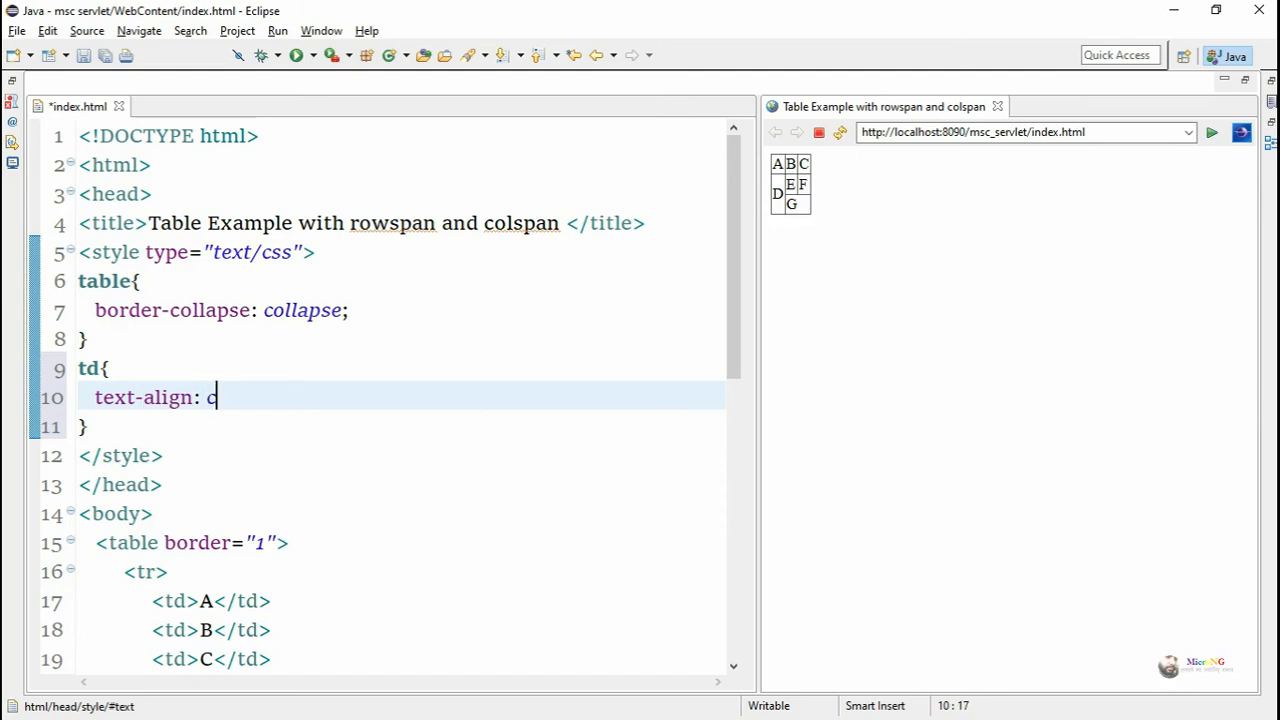
text(enter;)
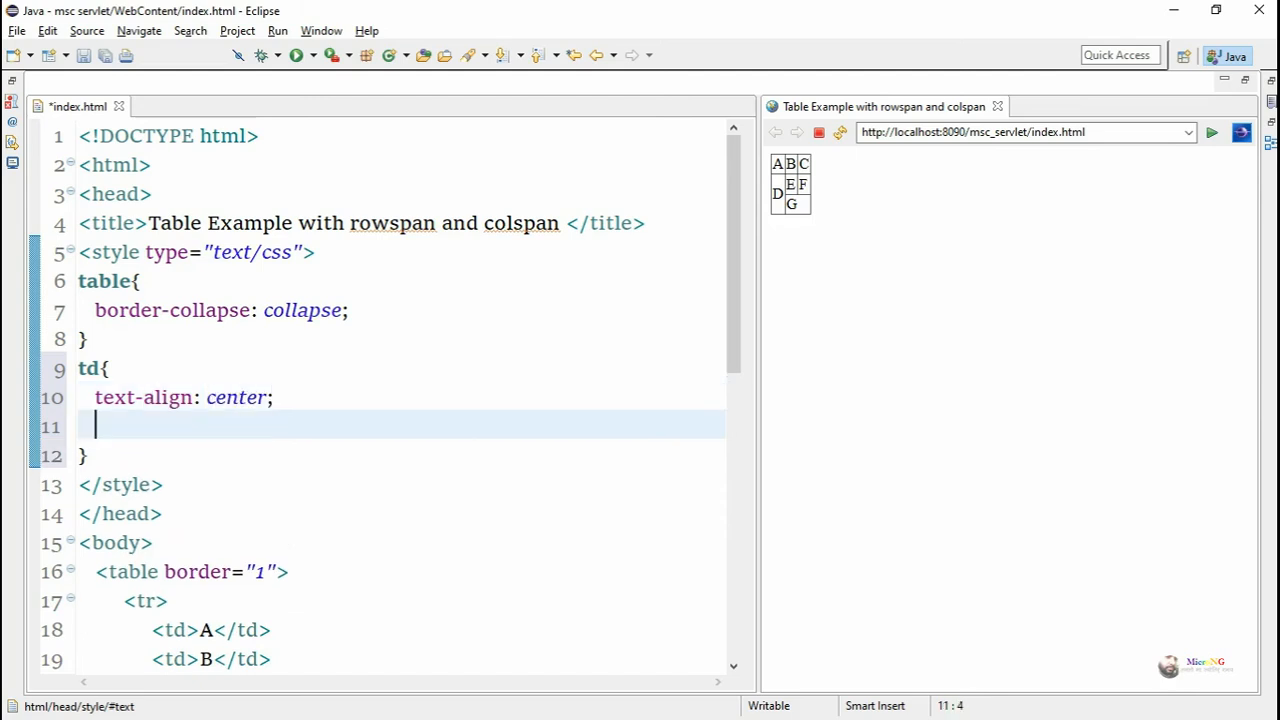
text(vertical-align:)
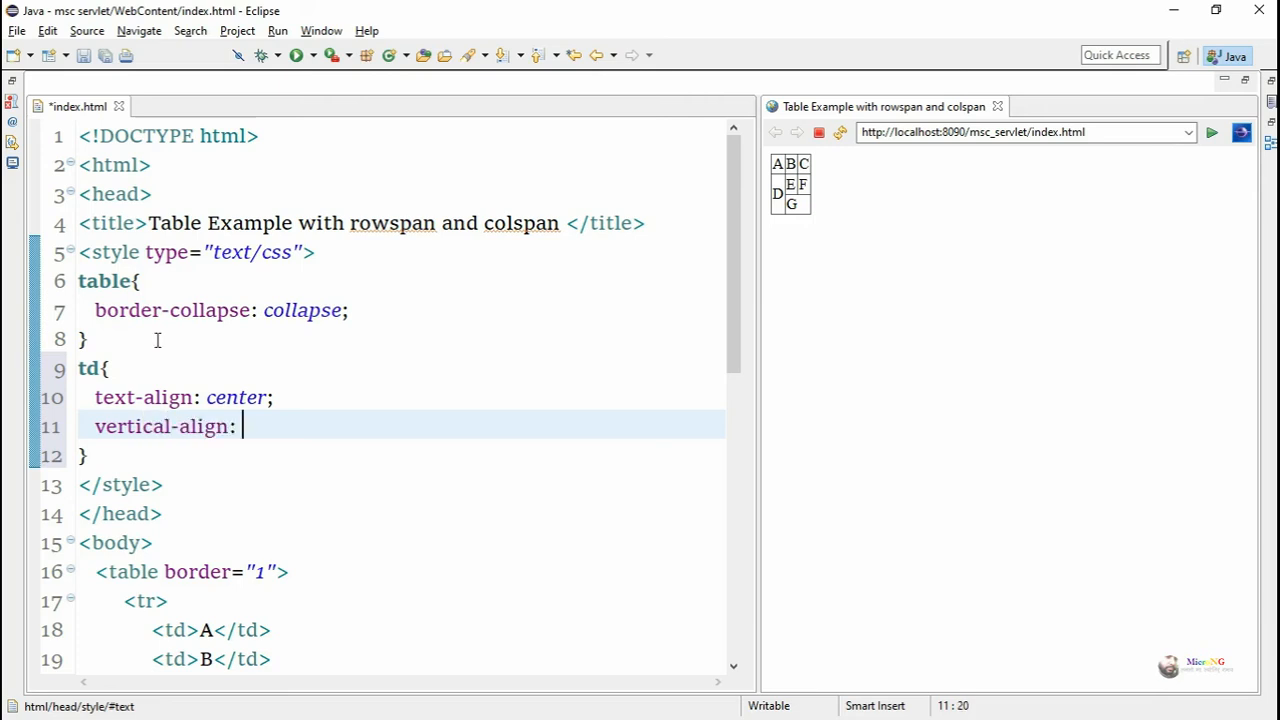
text(middle;)
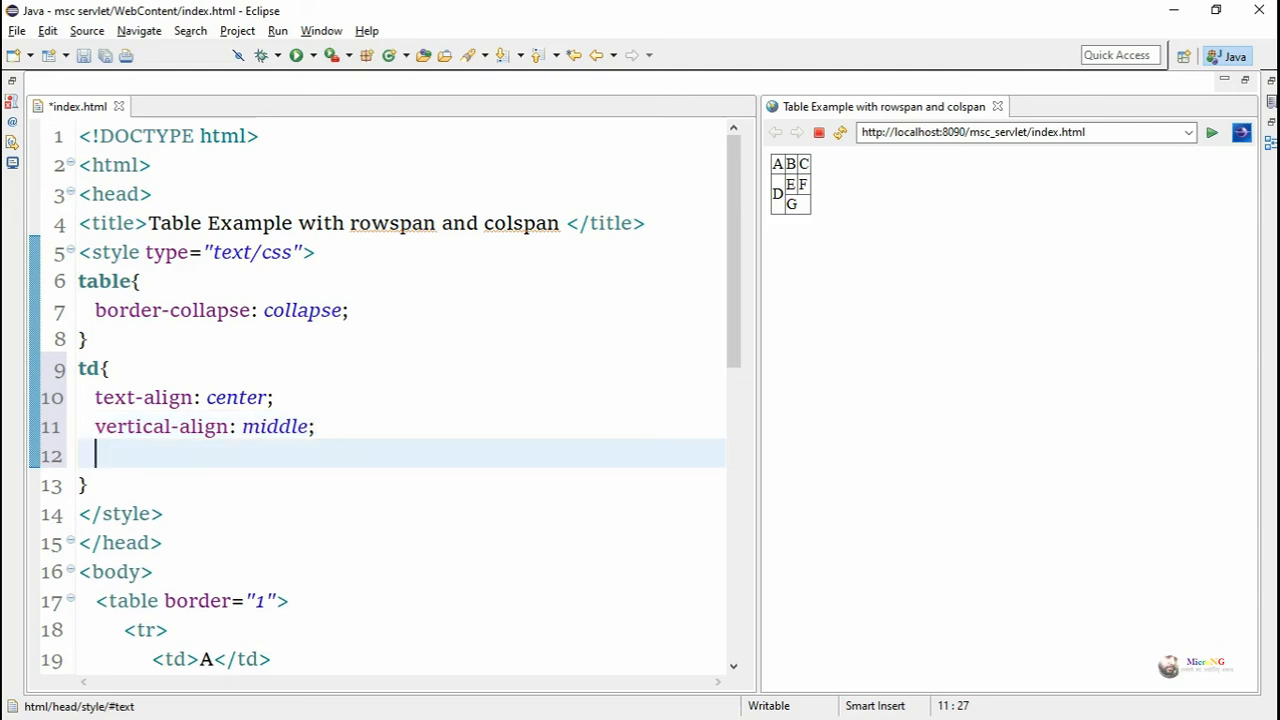
Give the td rule width: 200px and height: 25px.
text(width)
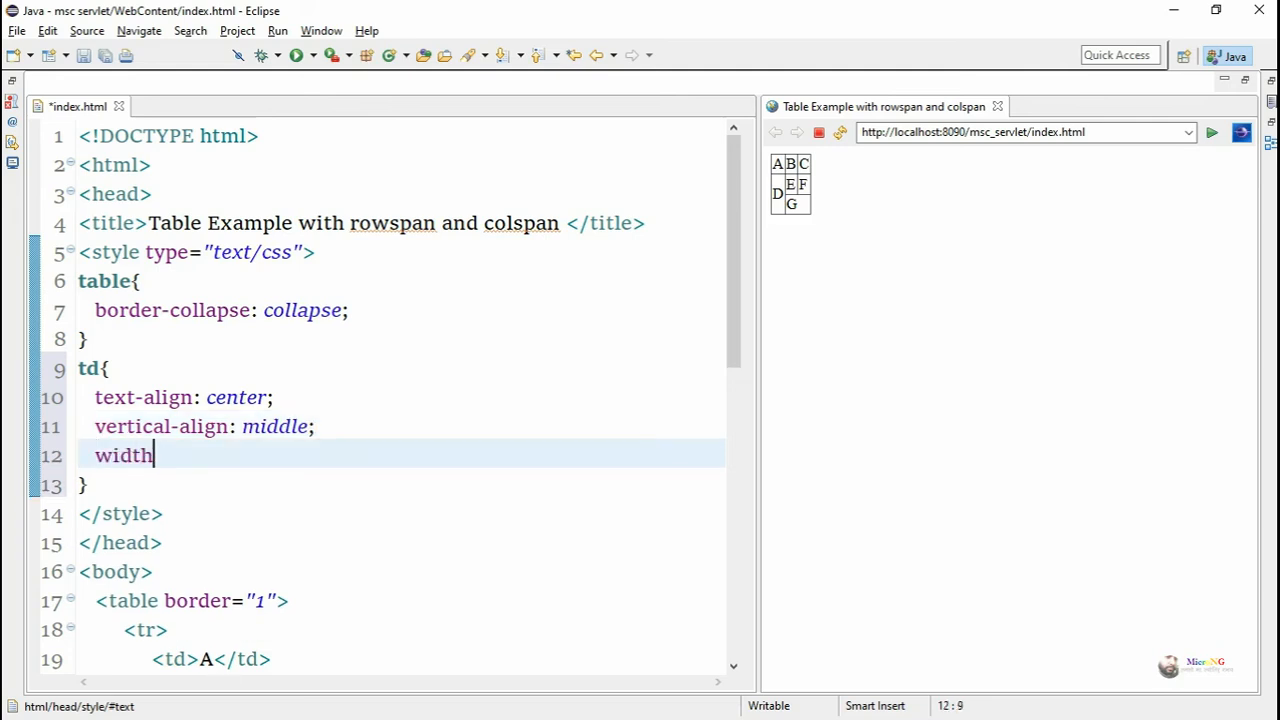
text(: 2)
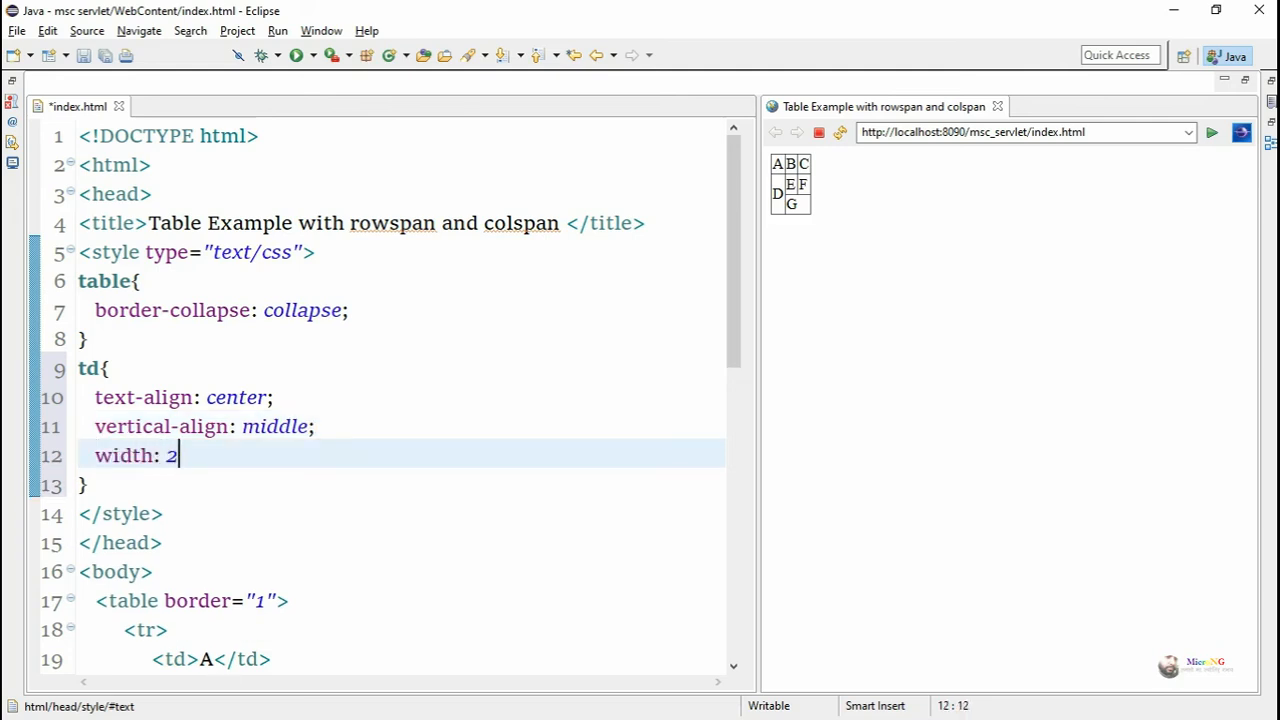
text(00px;)
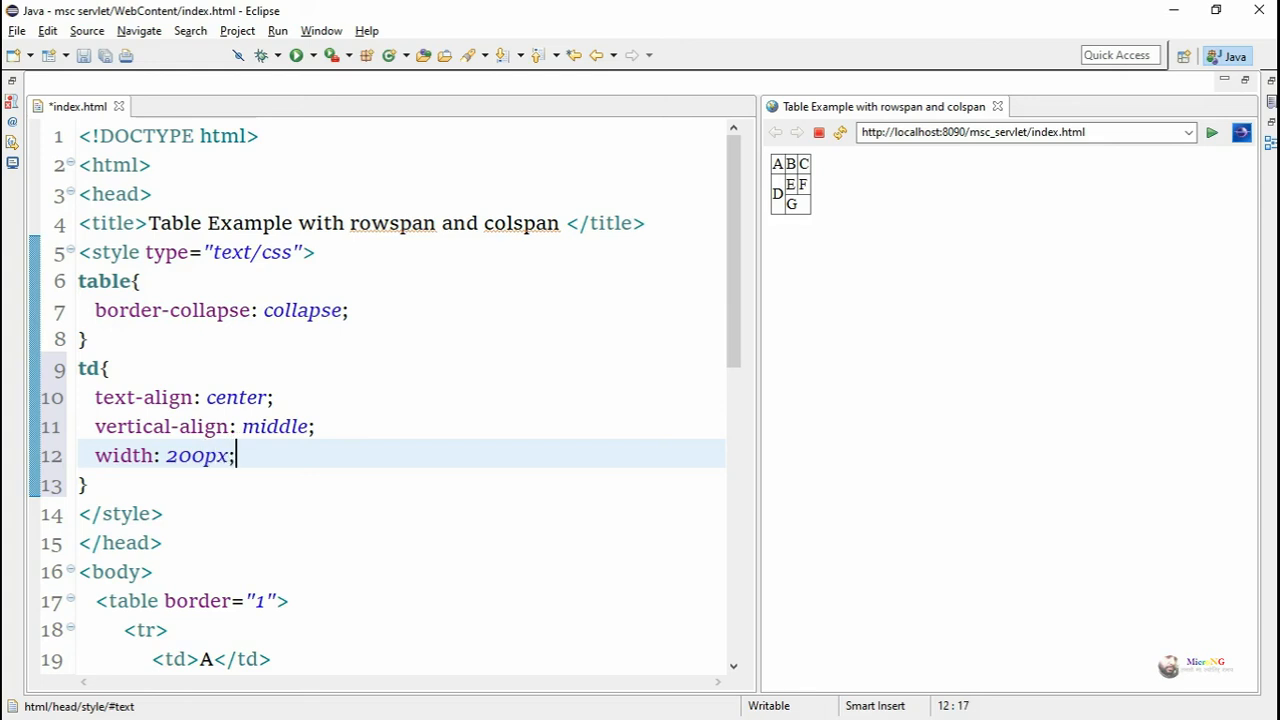
text(heigh)
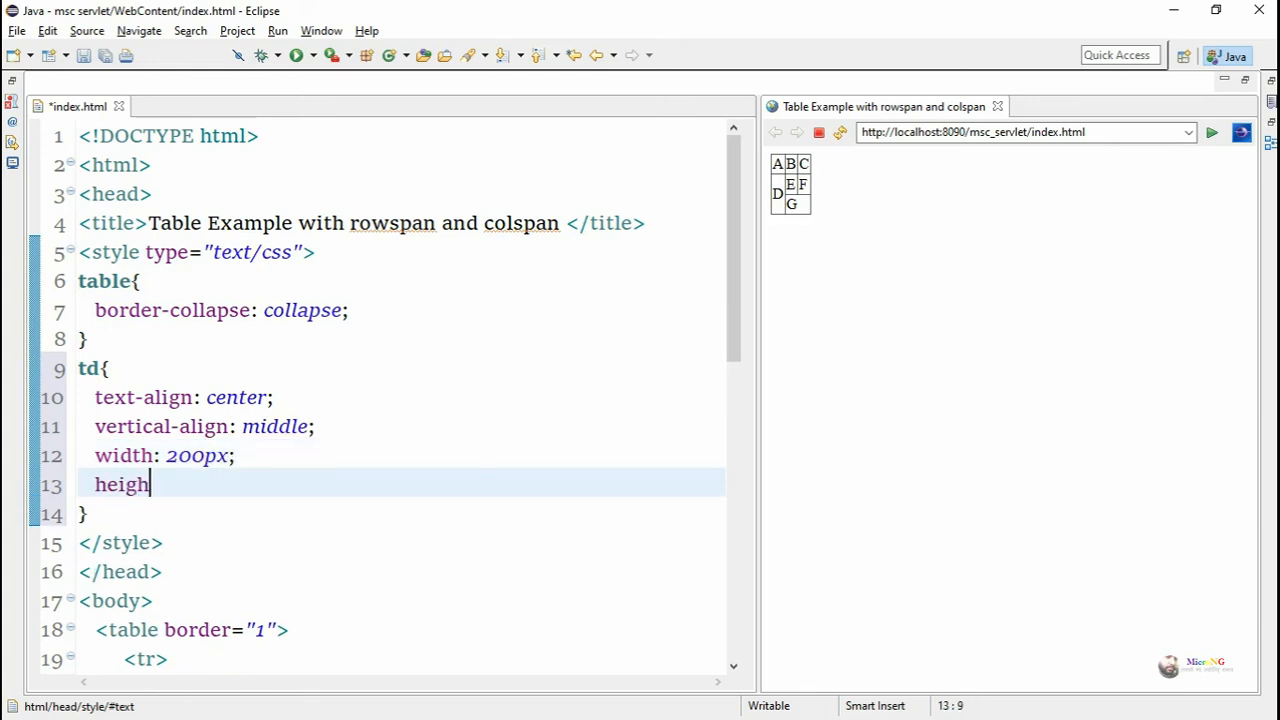
text(t:)
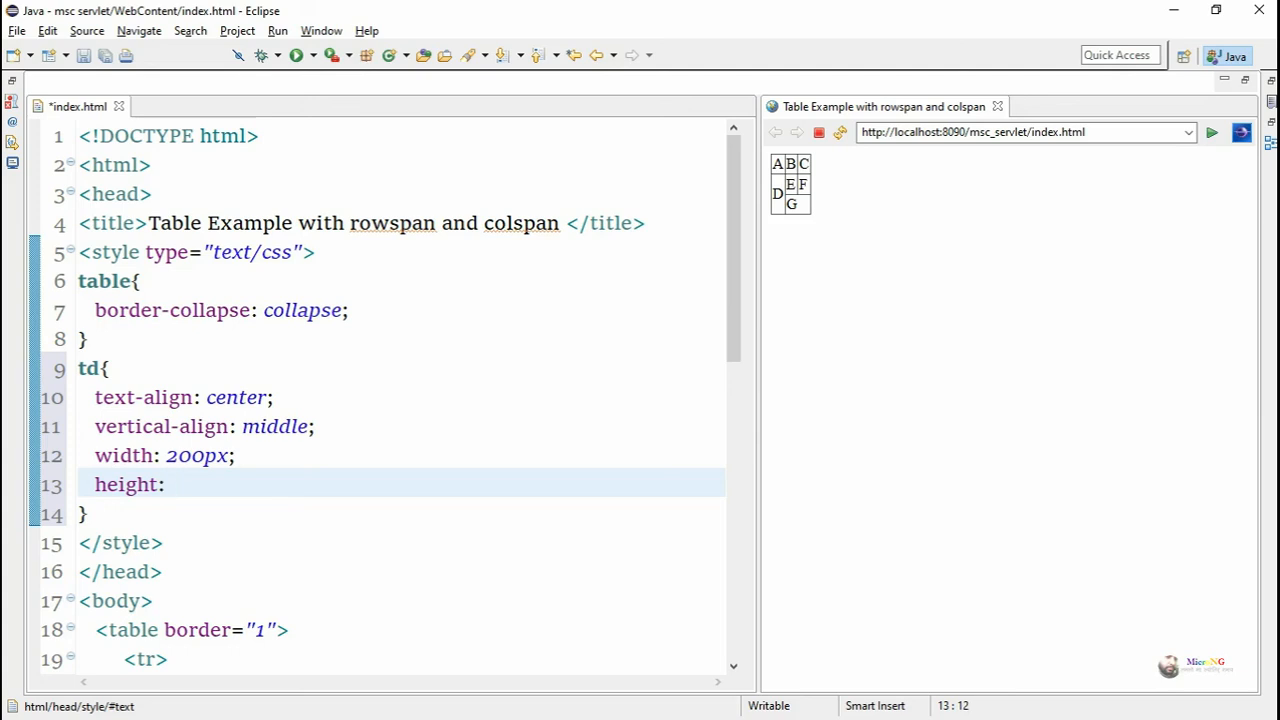
text(25)
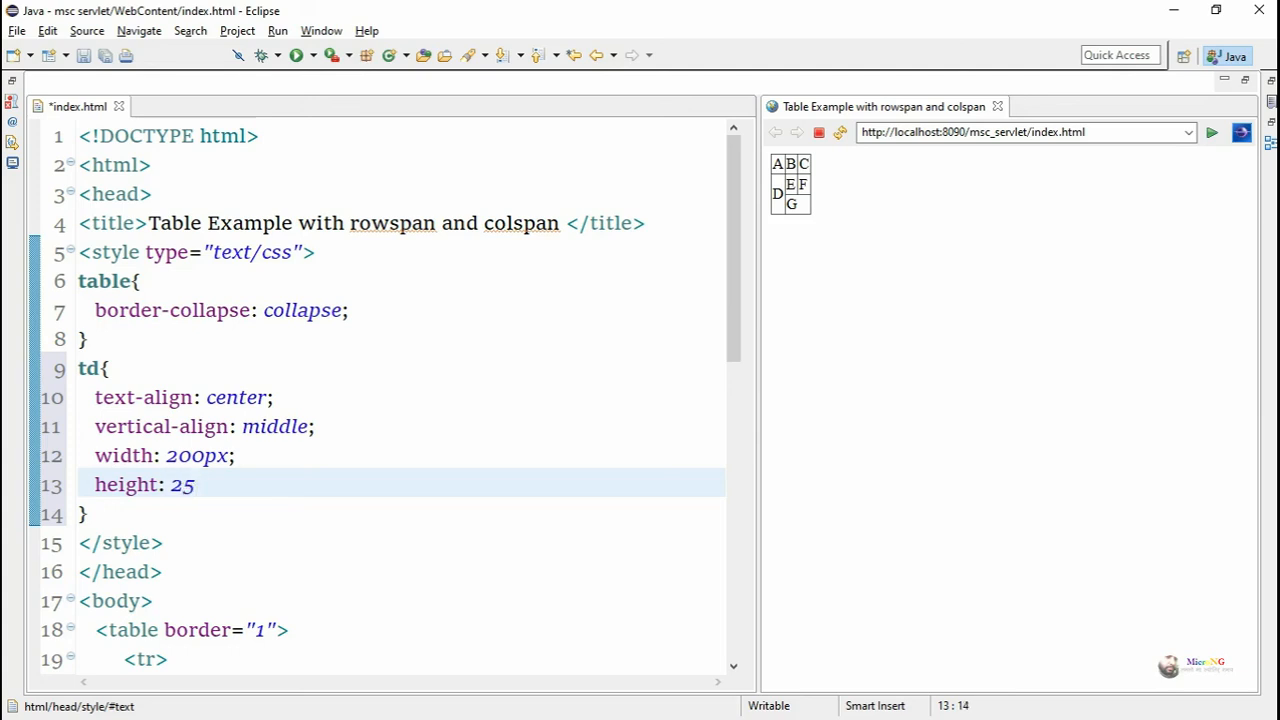
text(px;)
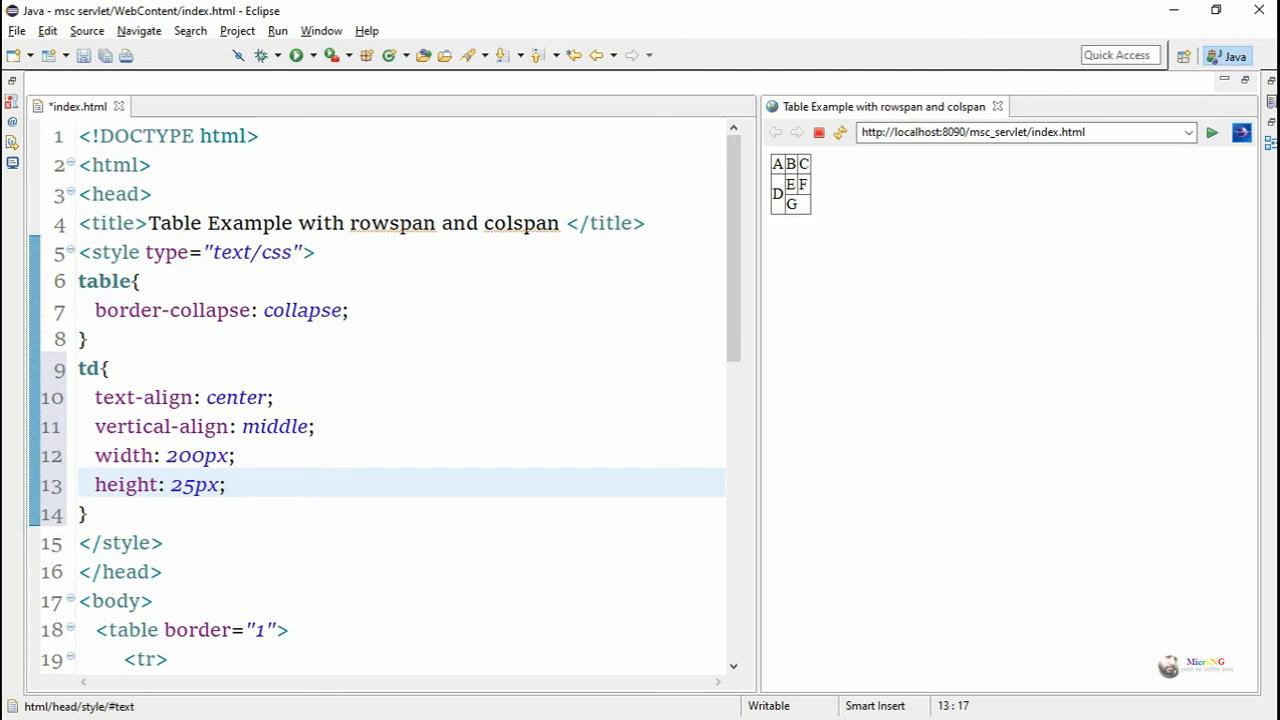
Add font-weight: bolder to the td rule, save, and refresh the preview of the styled table.
click(228, 484)
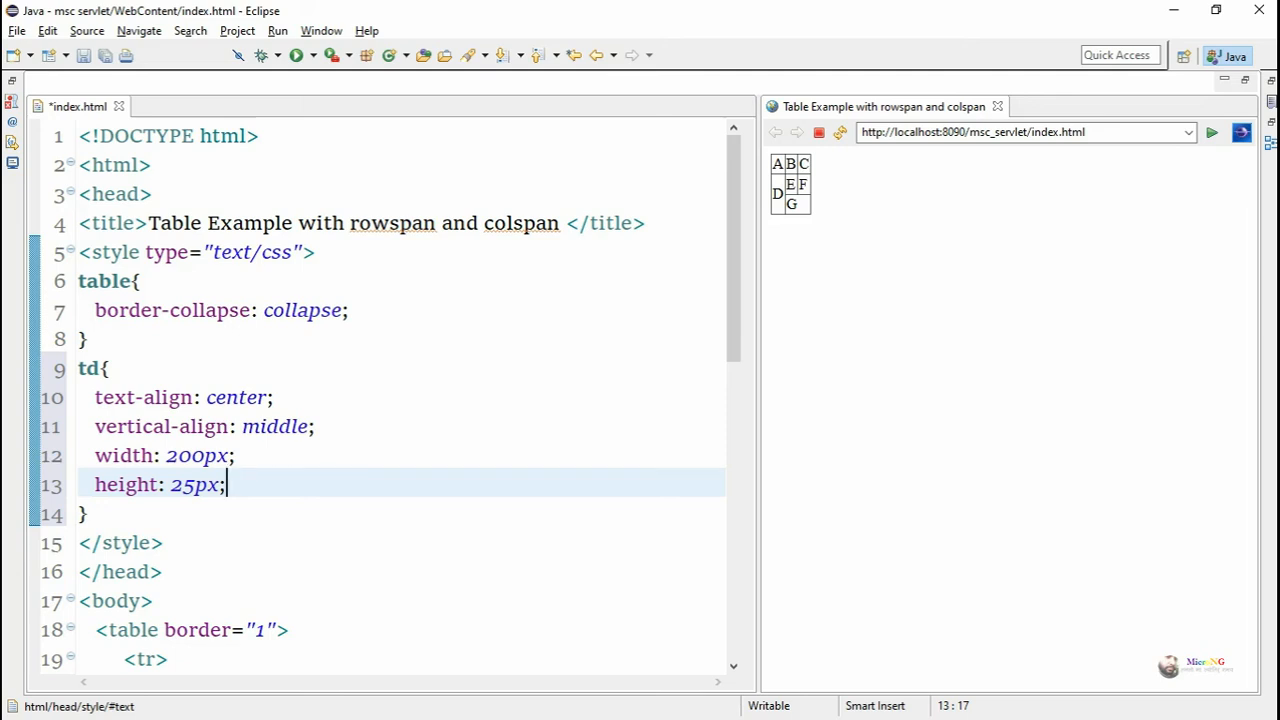
key(Return)
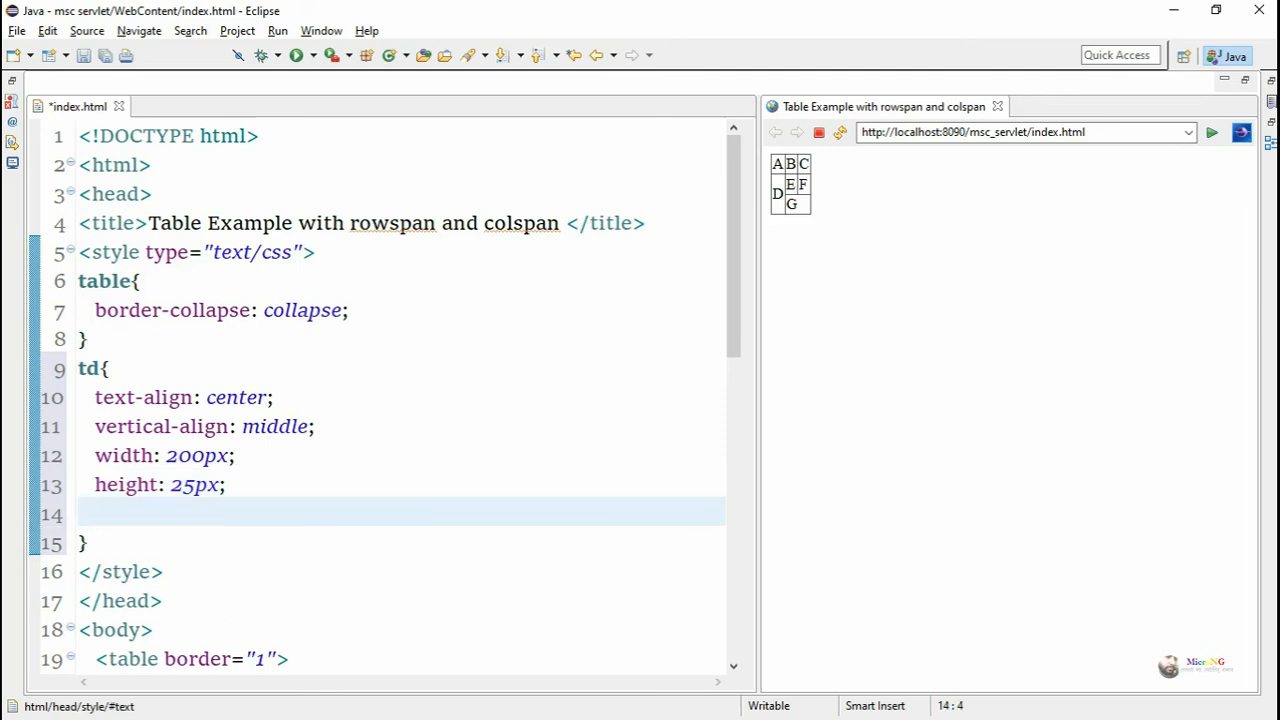
text(font)
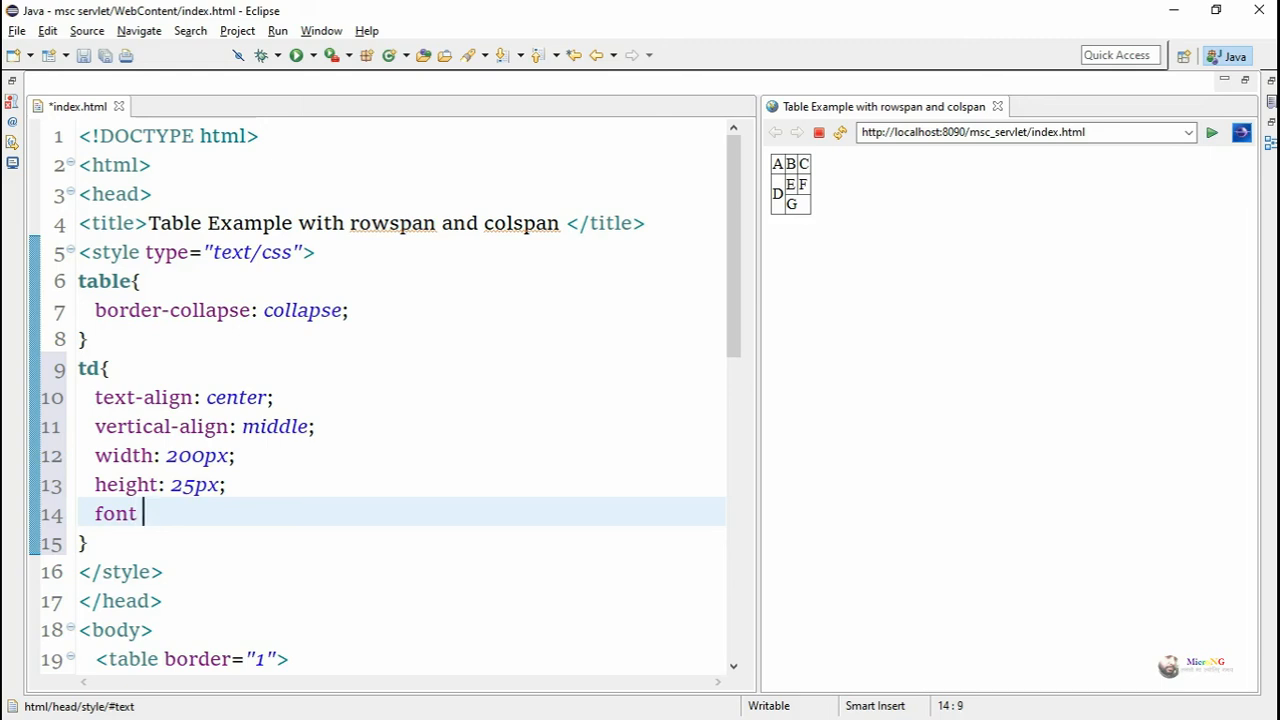
text(-)
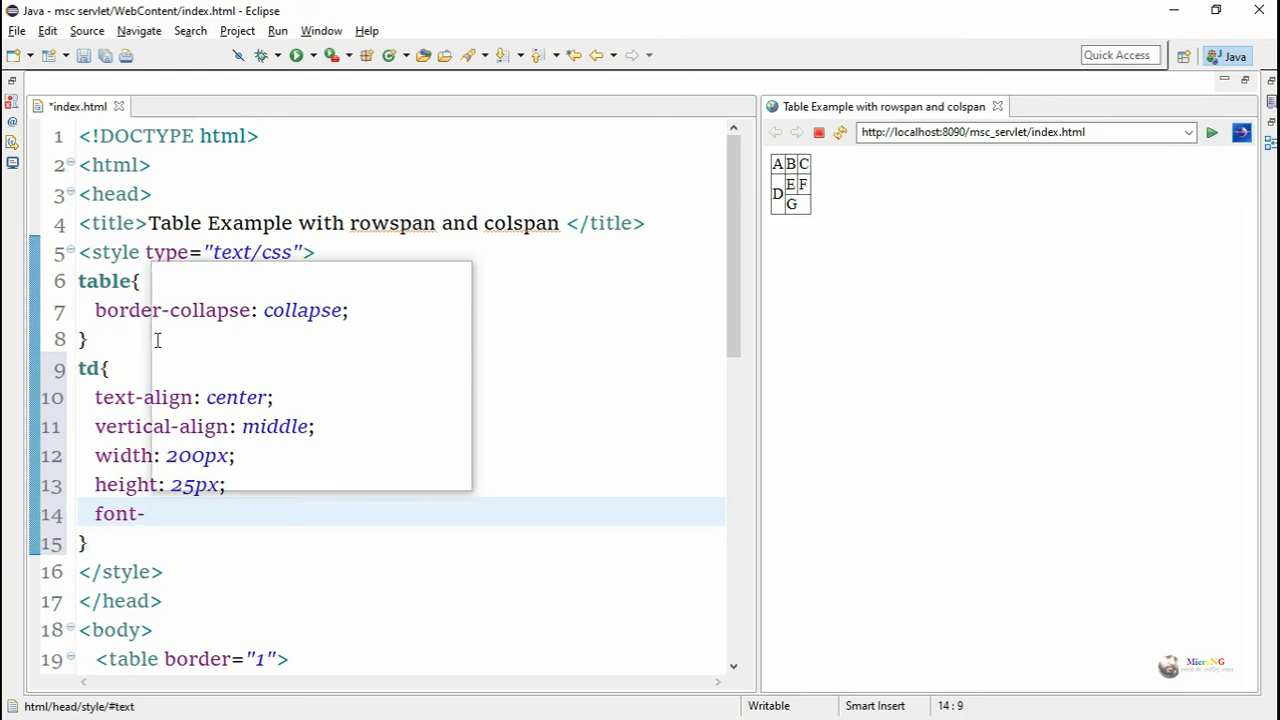
text(weight: bo)
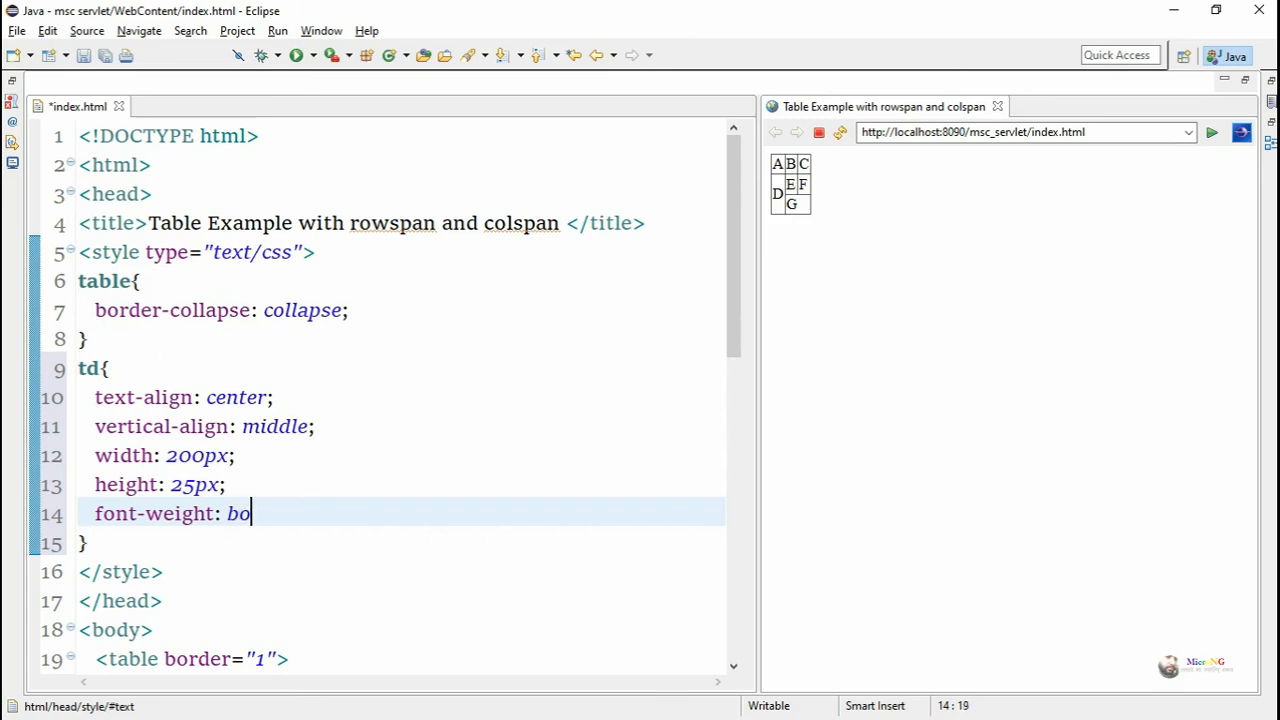
text(lder;)
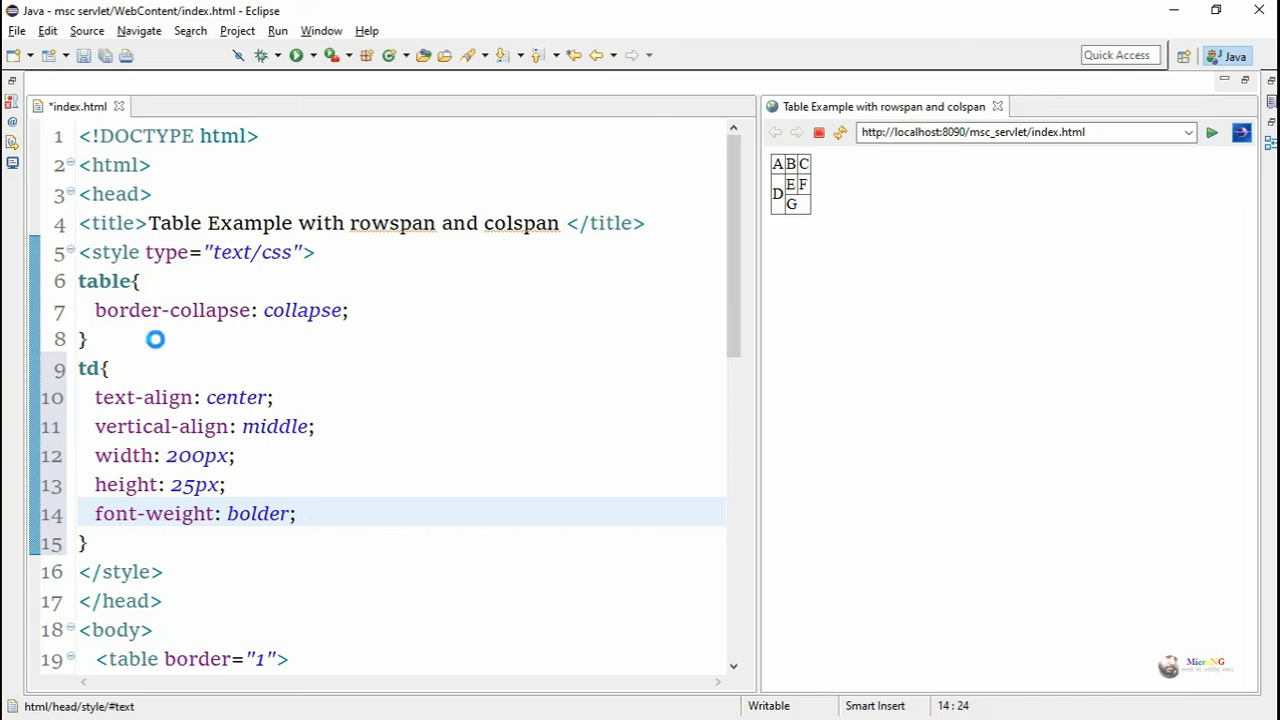
key(ctrl+s)
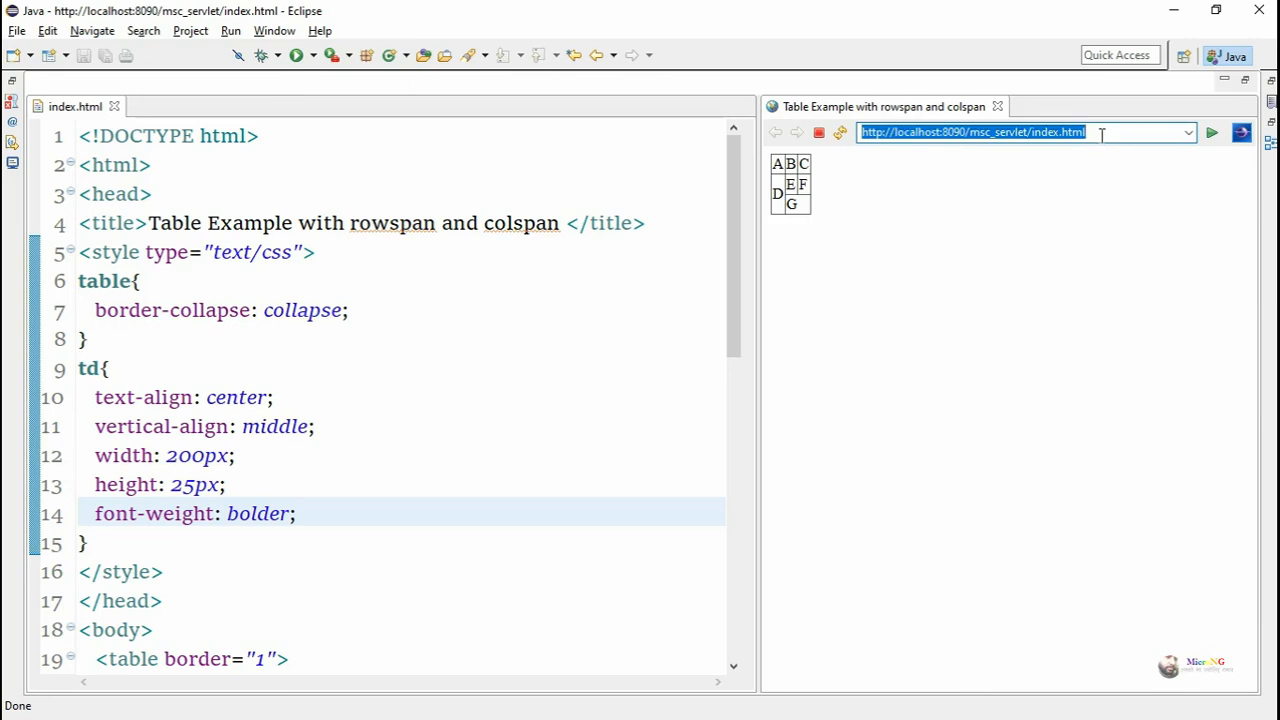
click(1212, 132)
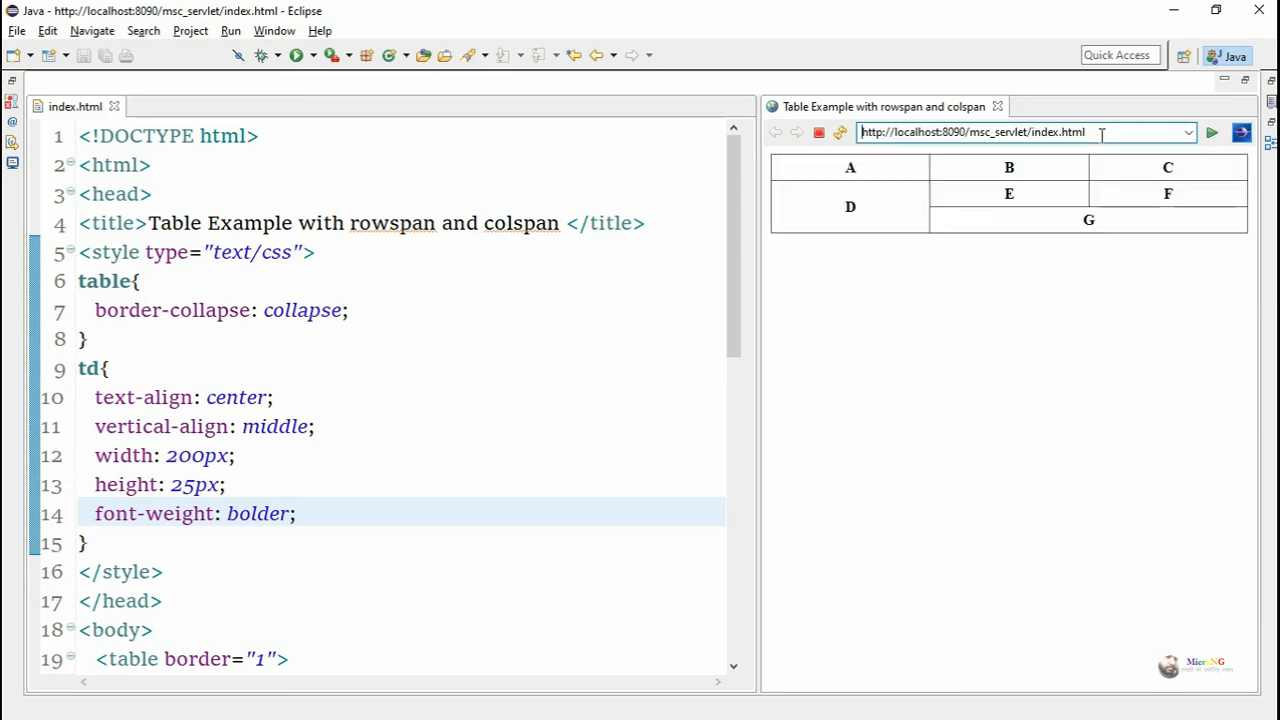